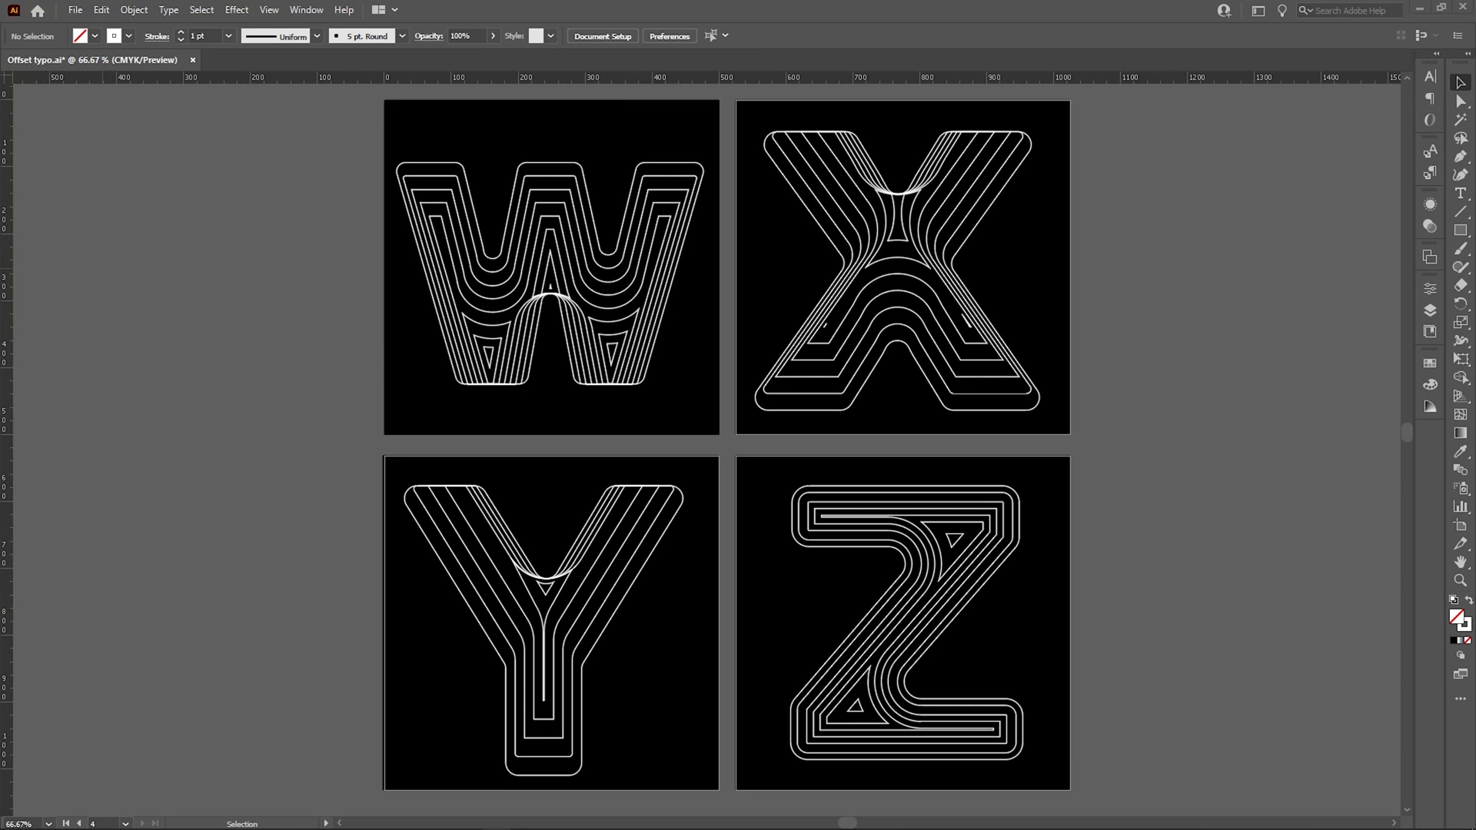
Create a 500 × 500 px document from the preset and dock it as a tab.
left_click(818, 320)
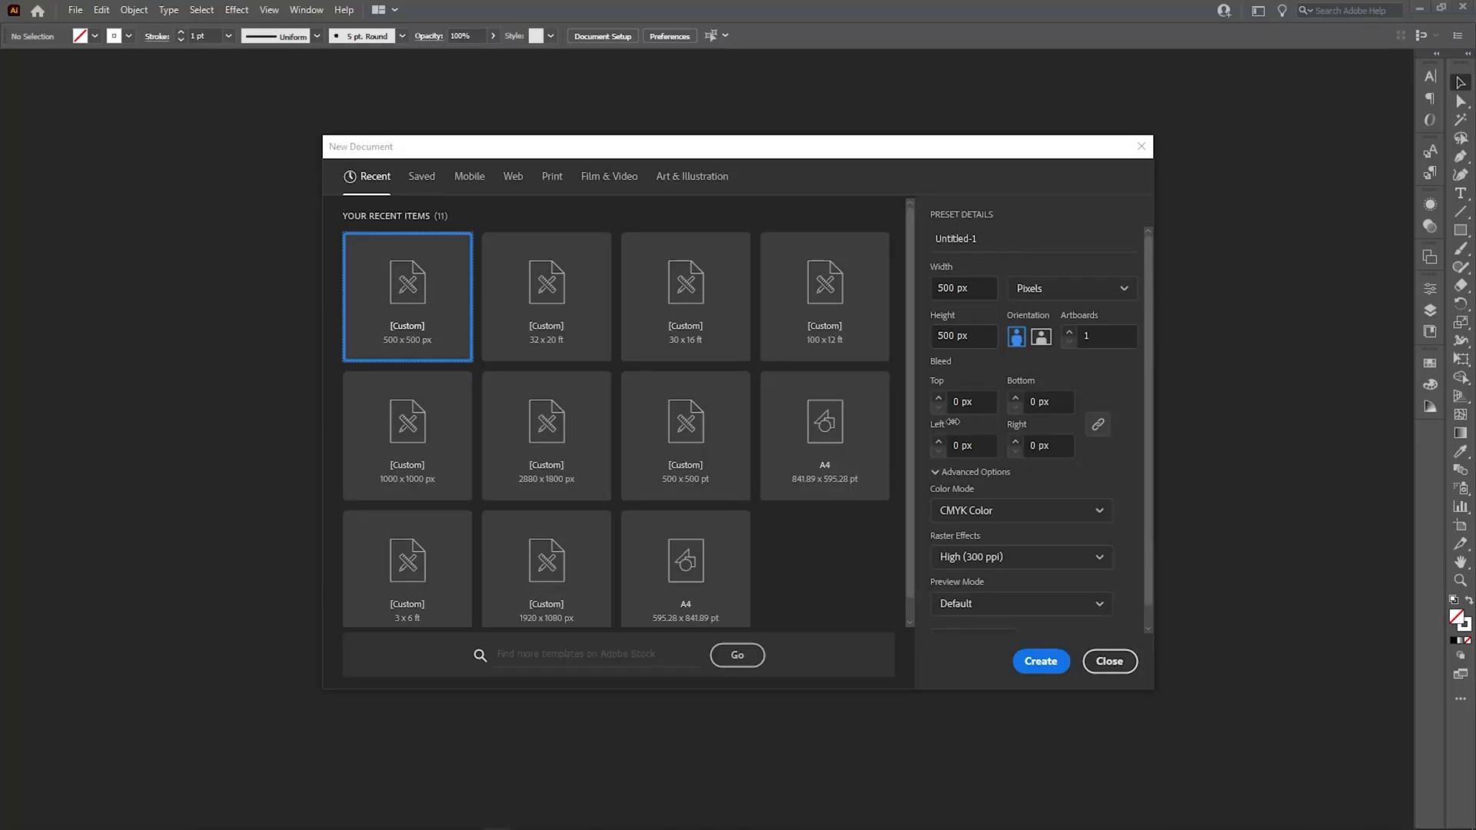
left_click(1040, 662)
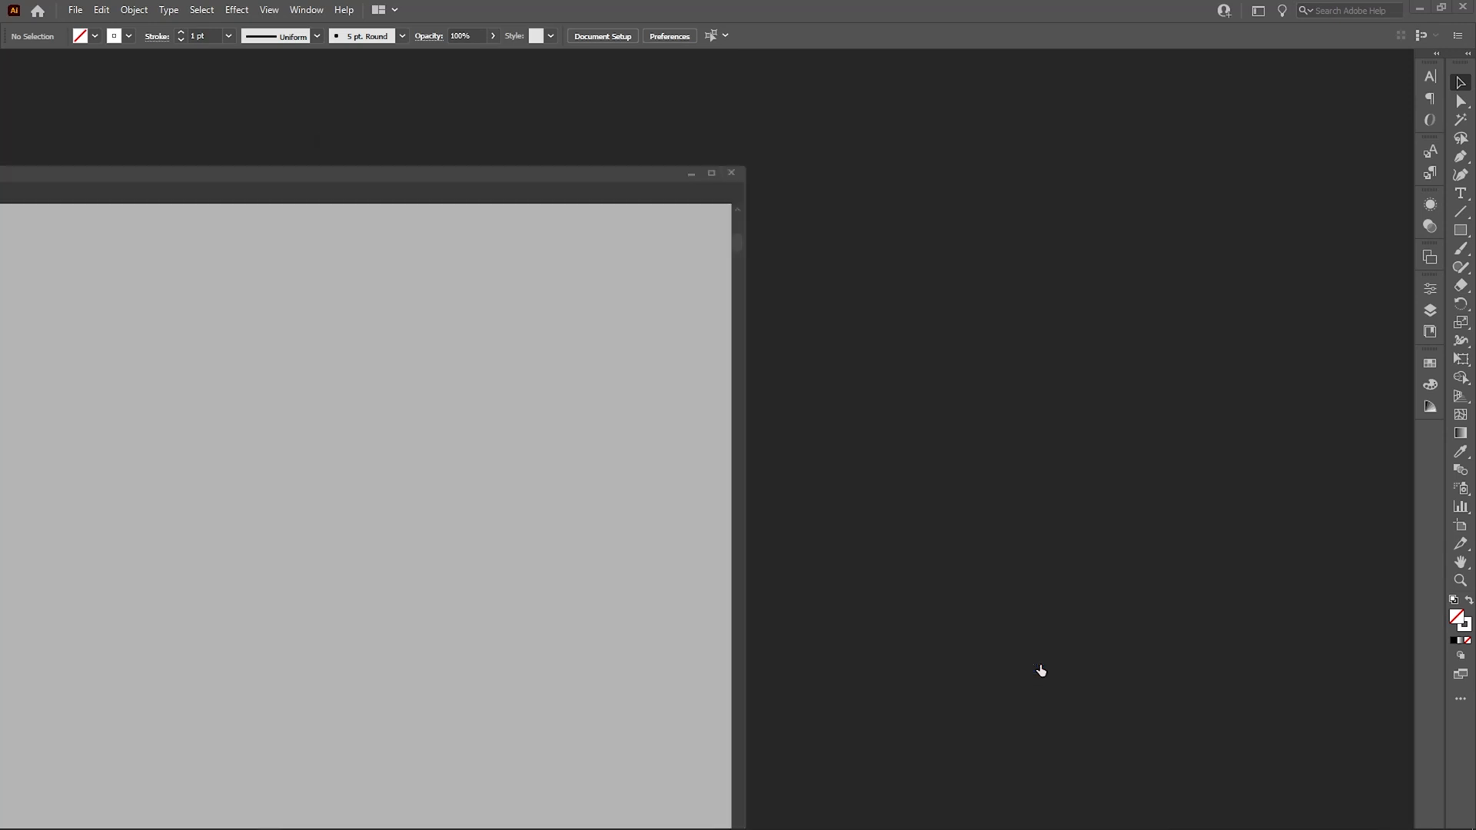
left_click(711, 172)
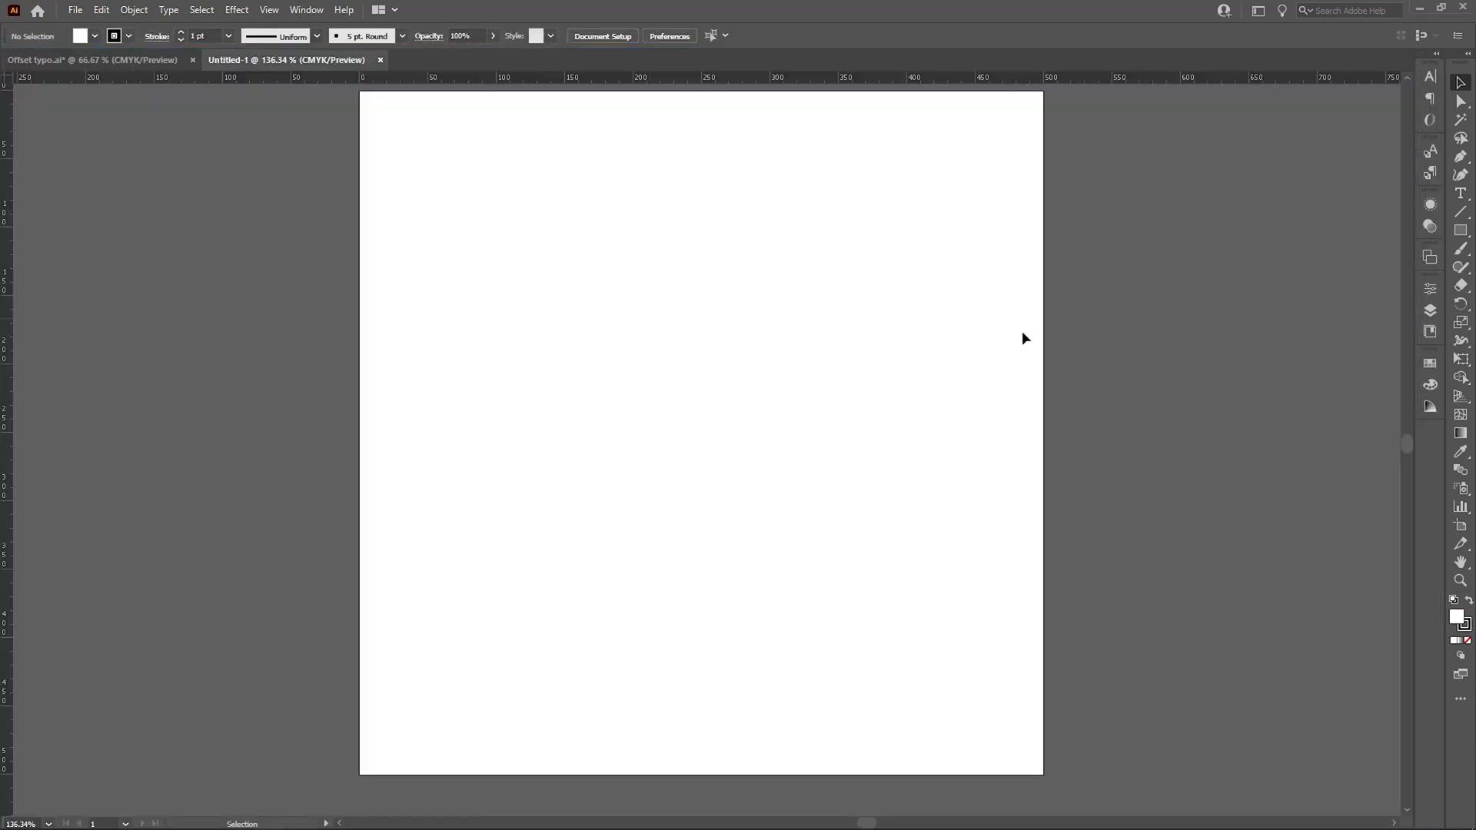
Type a capital W with the Type tool and set it in Helvetica Now Text, Black weight.
left_click(1460, 193)
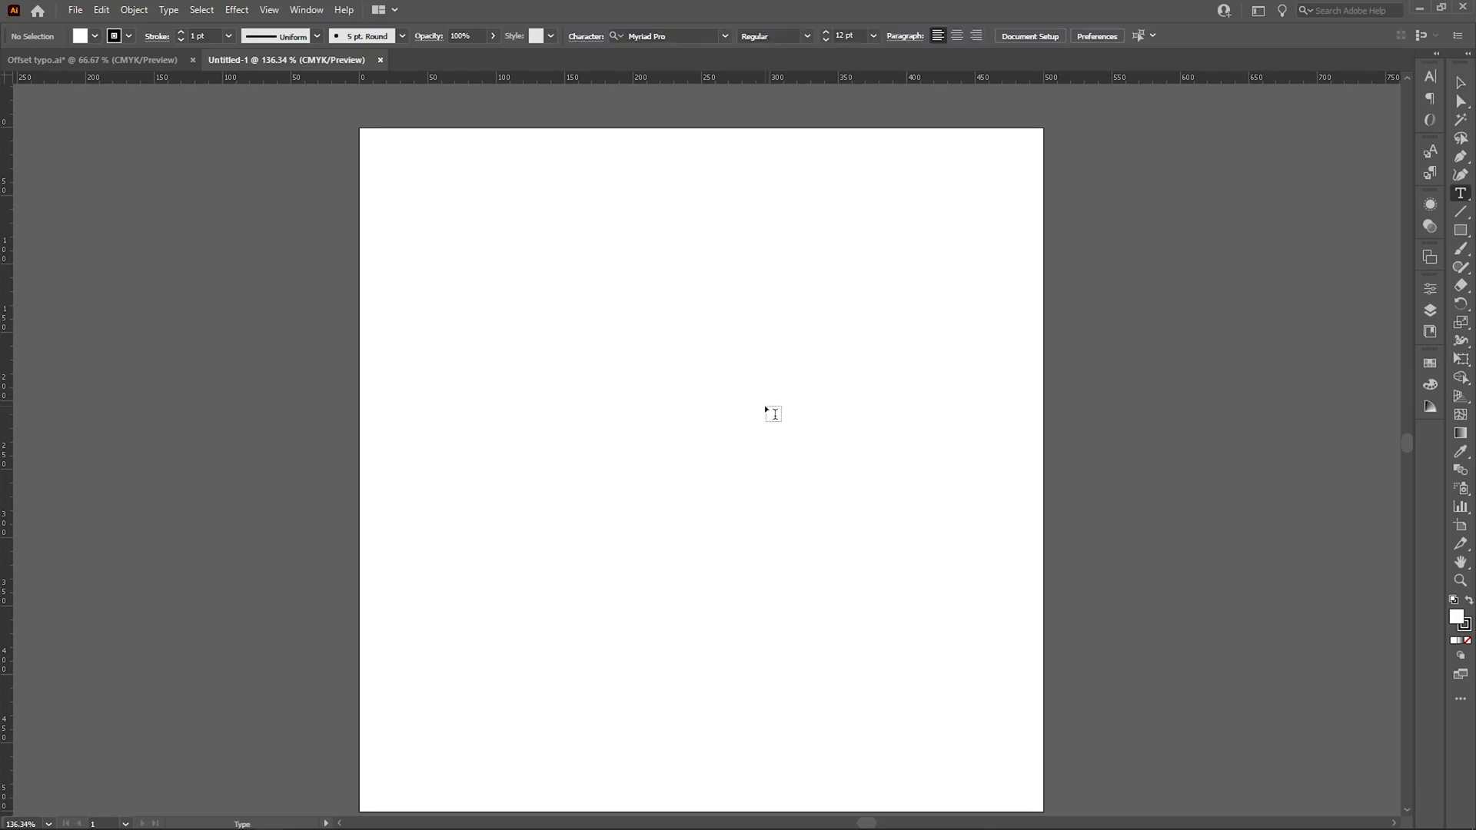
type("Lorem ipsum")
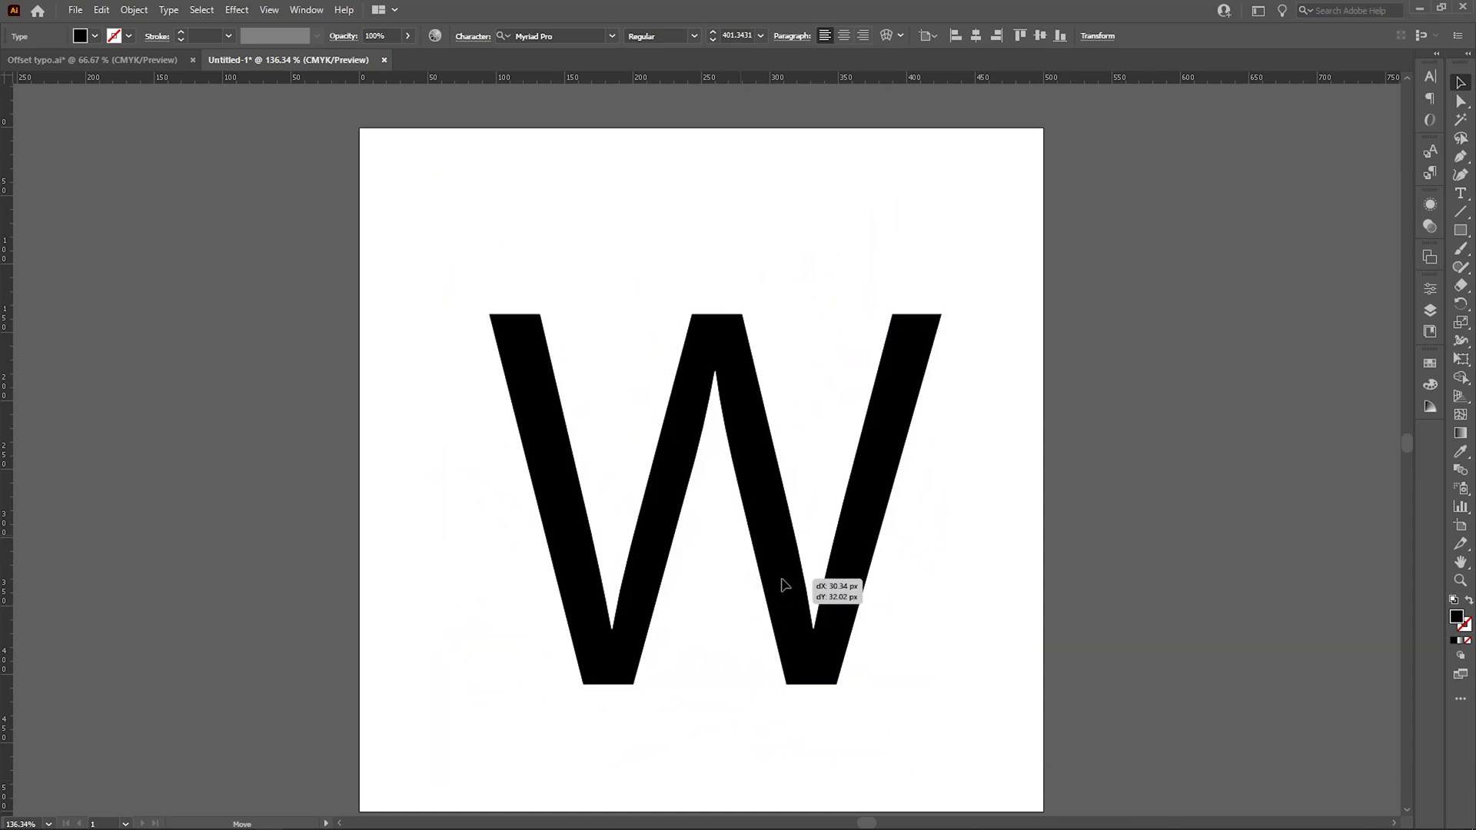
left_click(612, 36)
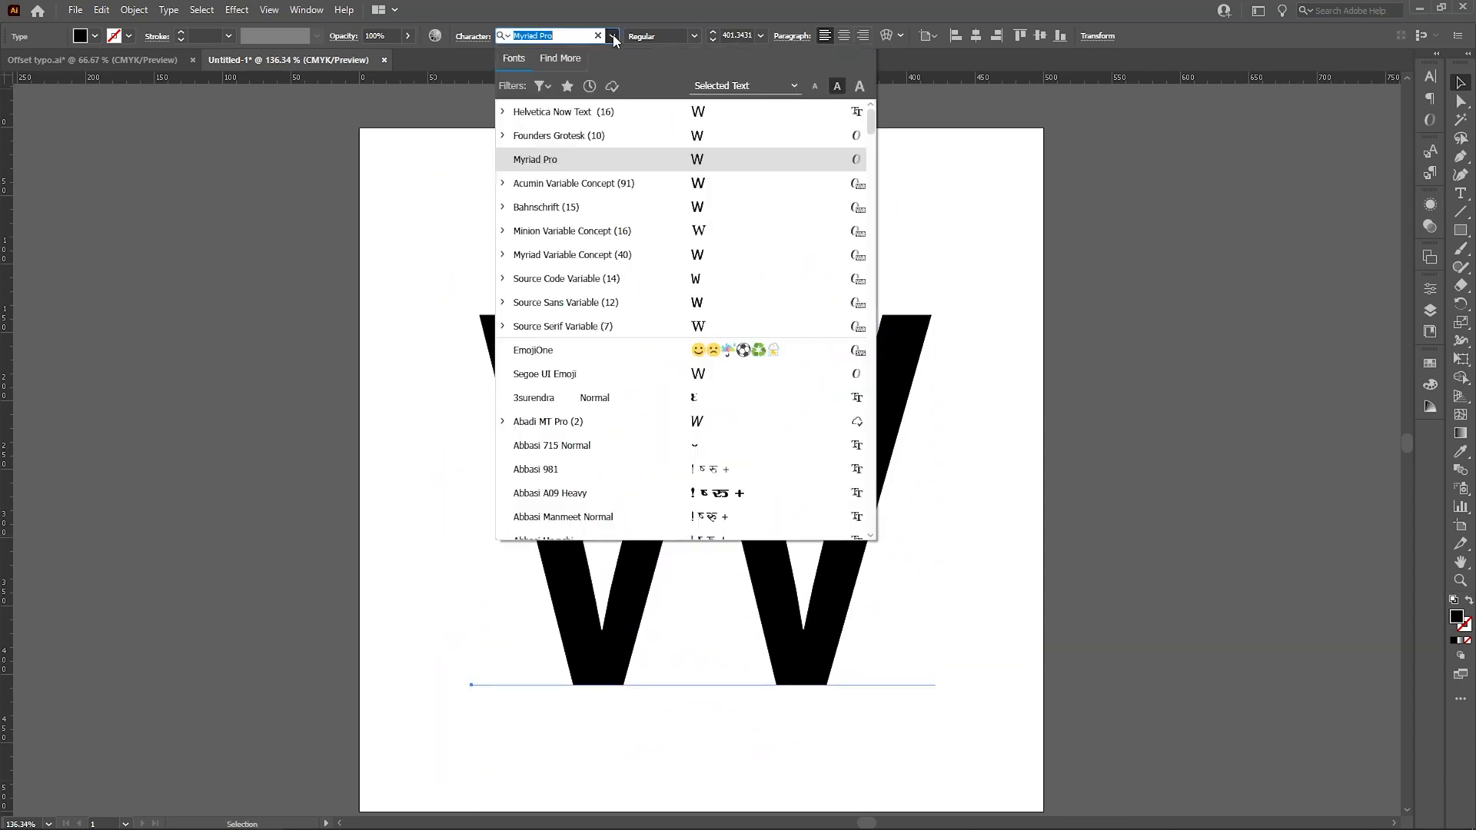
left_click(563, 111)
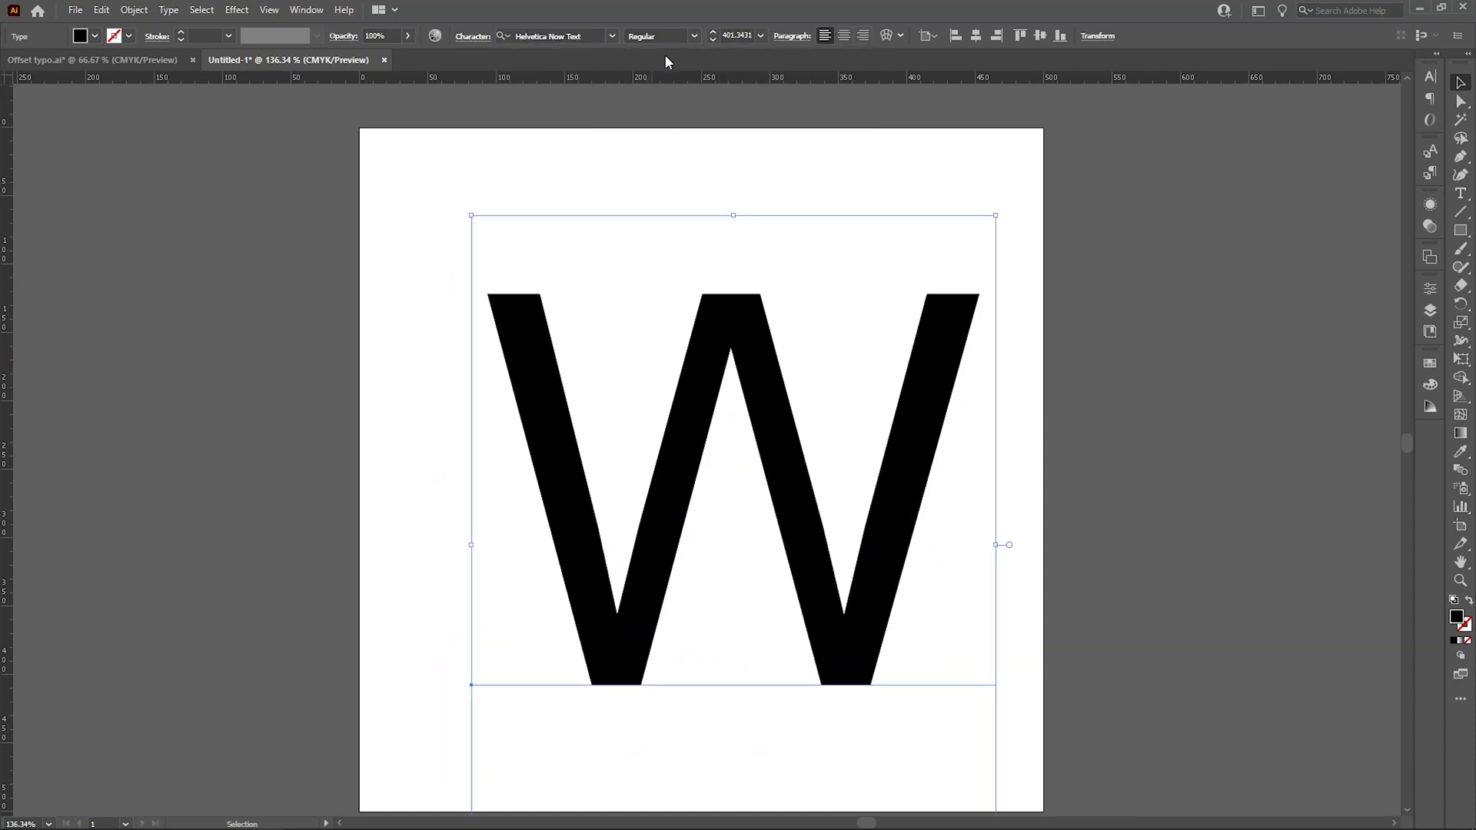
left_click(662, 36)
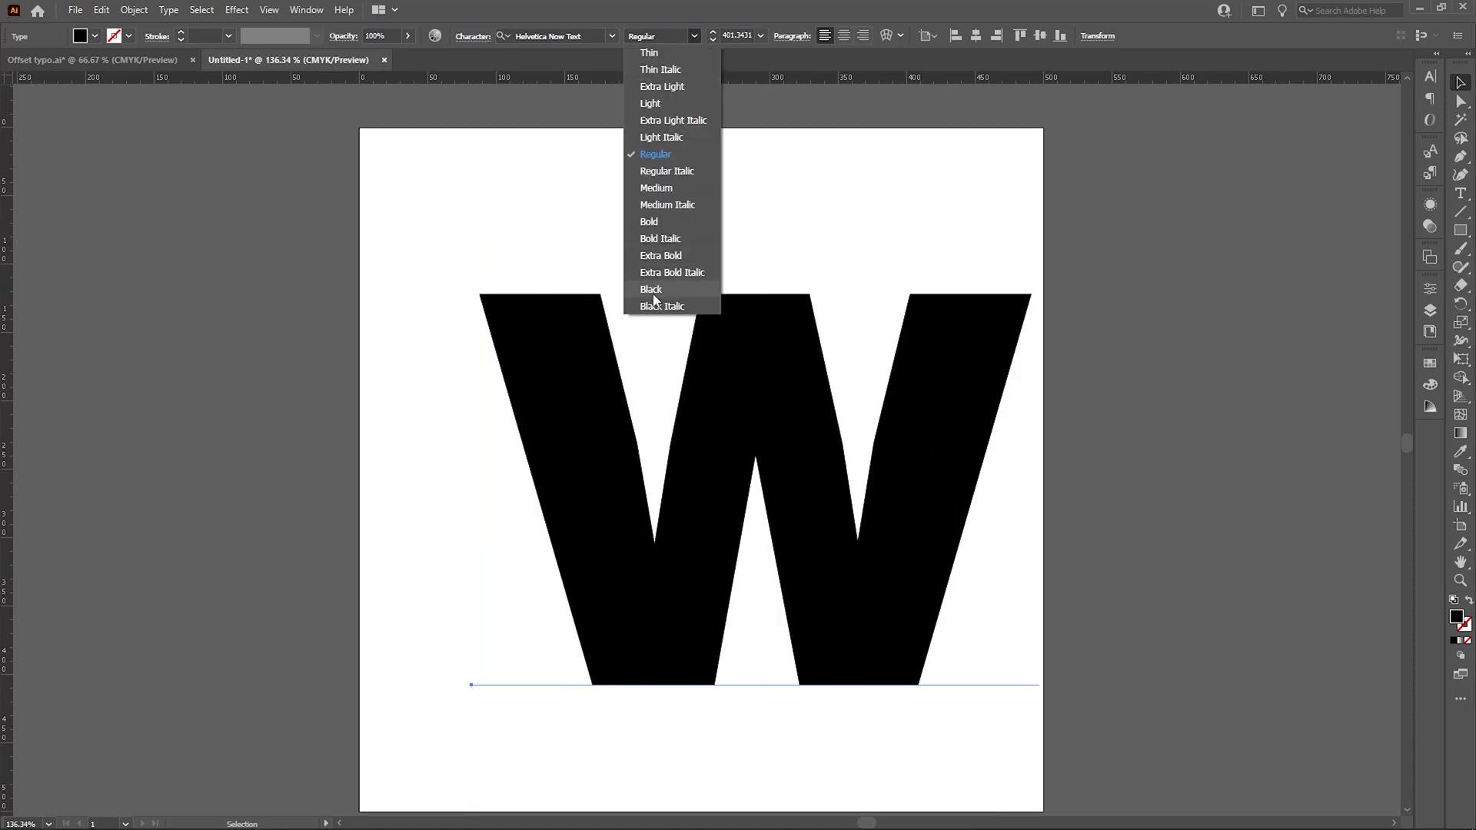
left_click(650, 289)
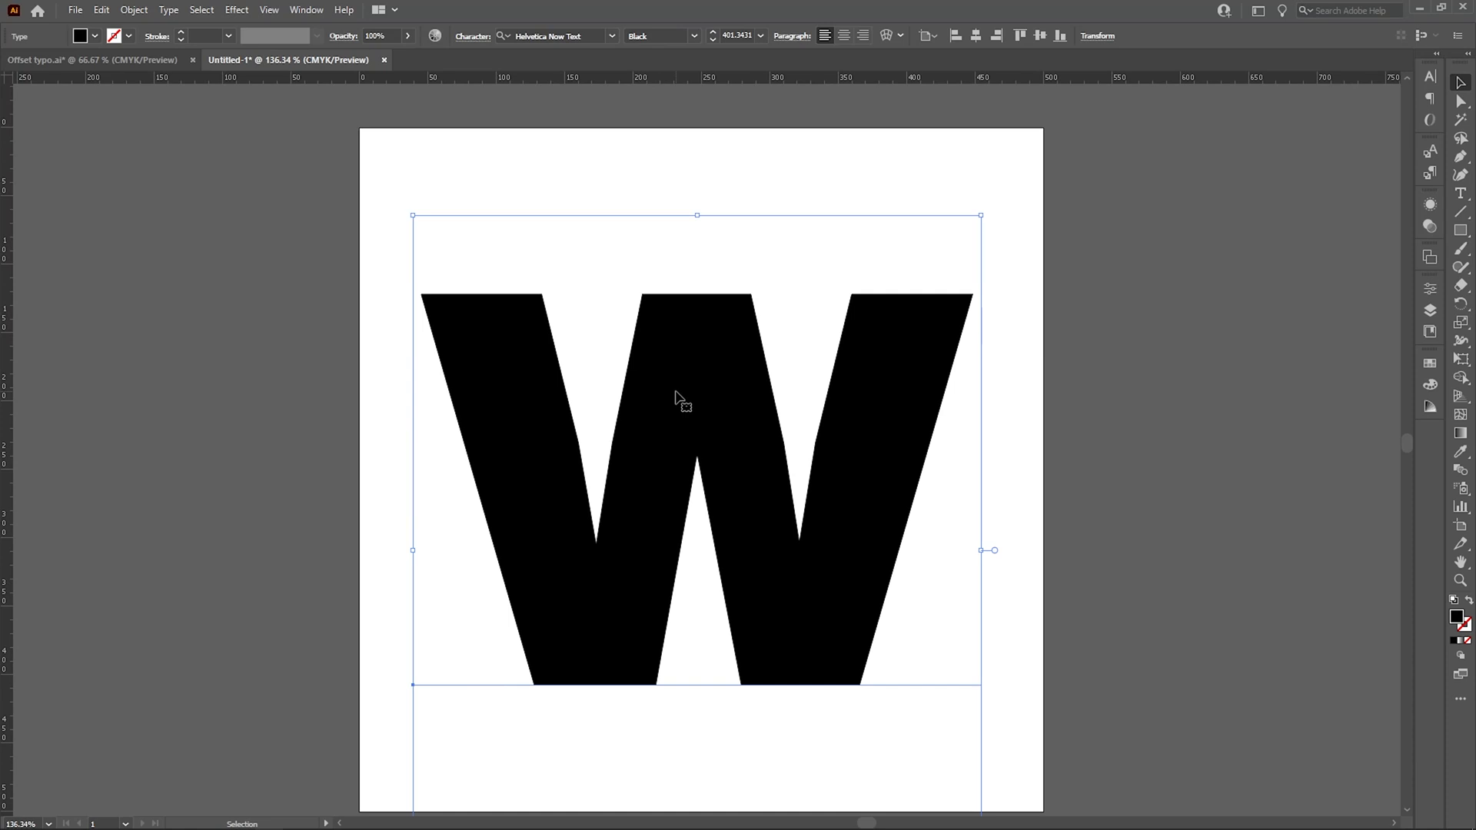
Create outlines from the W, swap fill to stroke, and set a 2 pt stroke.
right_click(683, 400)
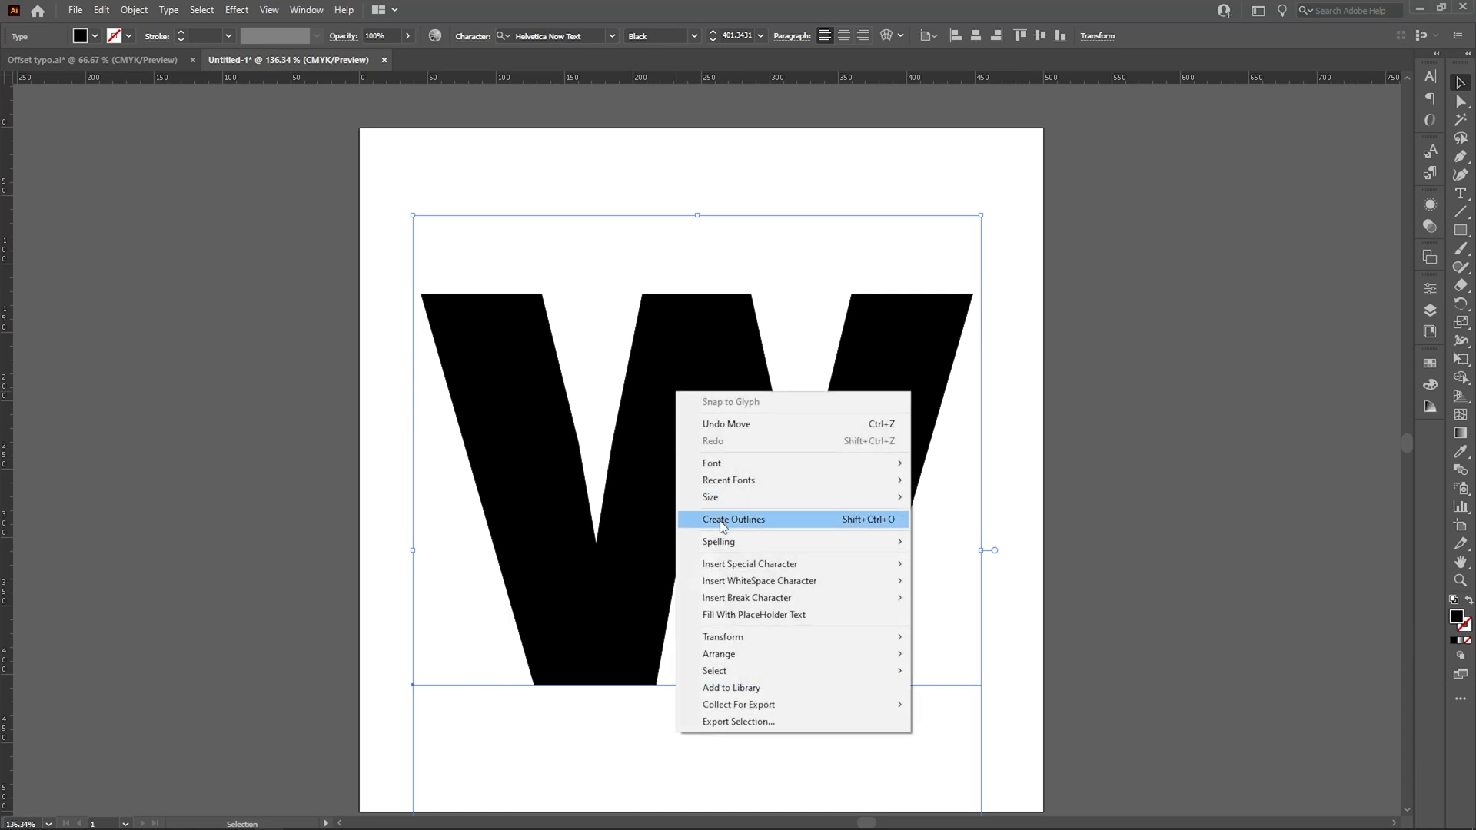
left_click(734, 519)
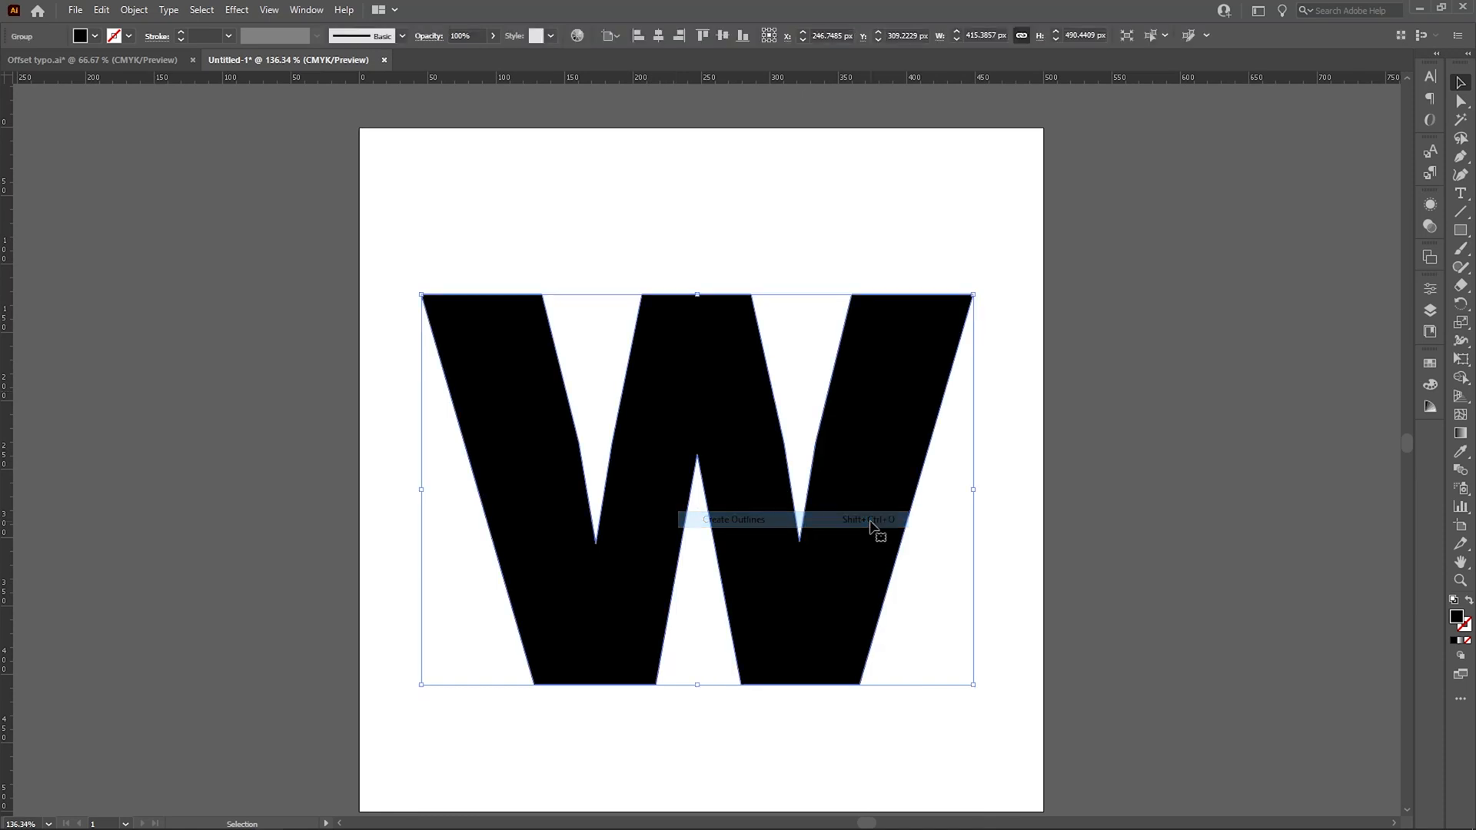
left_click(733, 519)
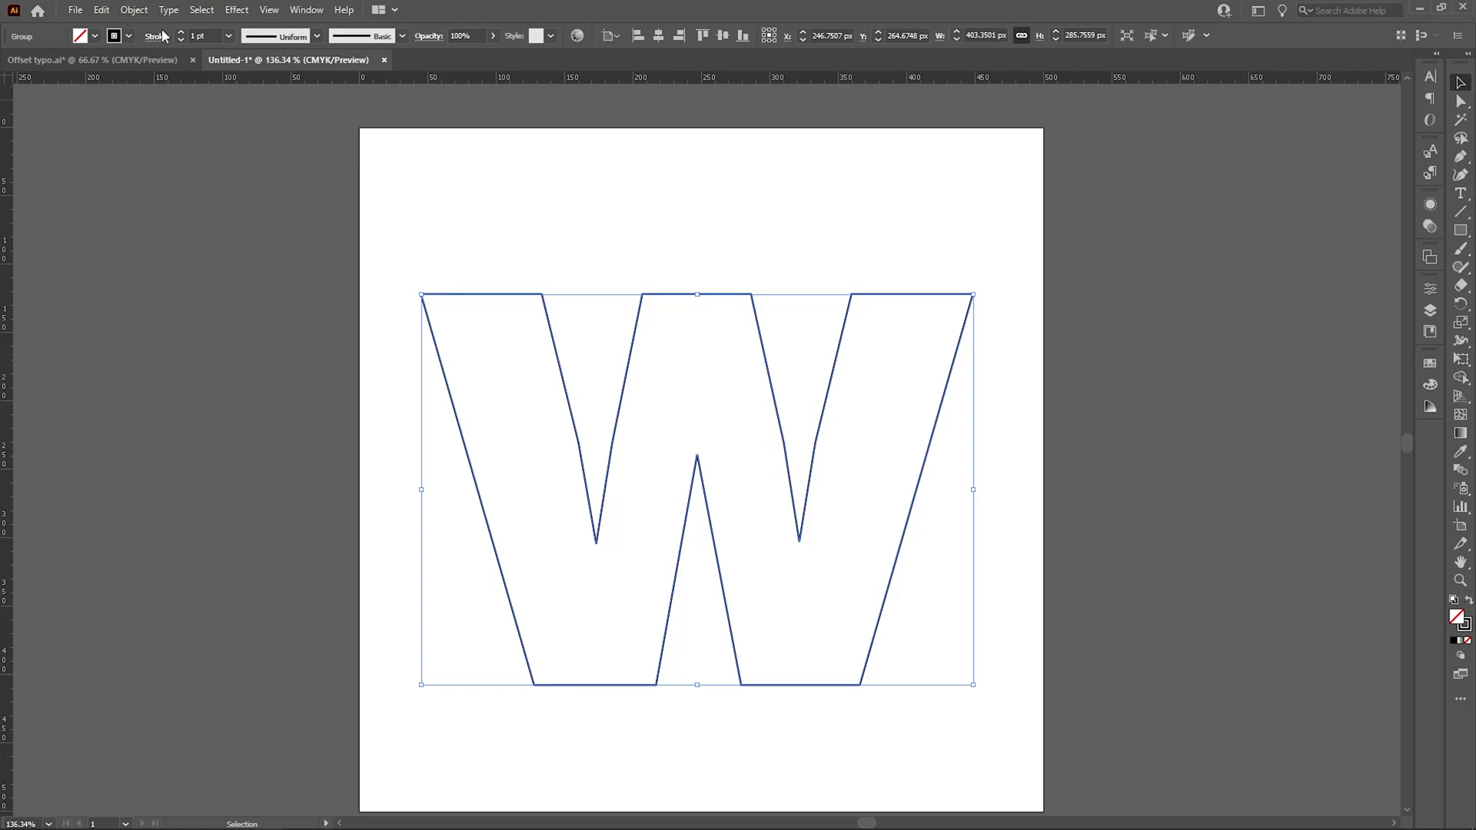
left_click(199, 36)
type("2")
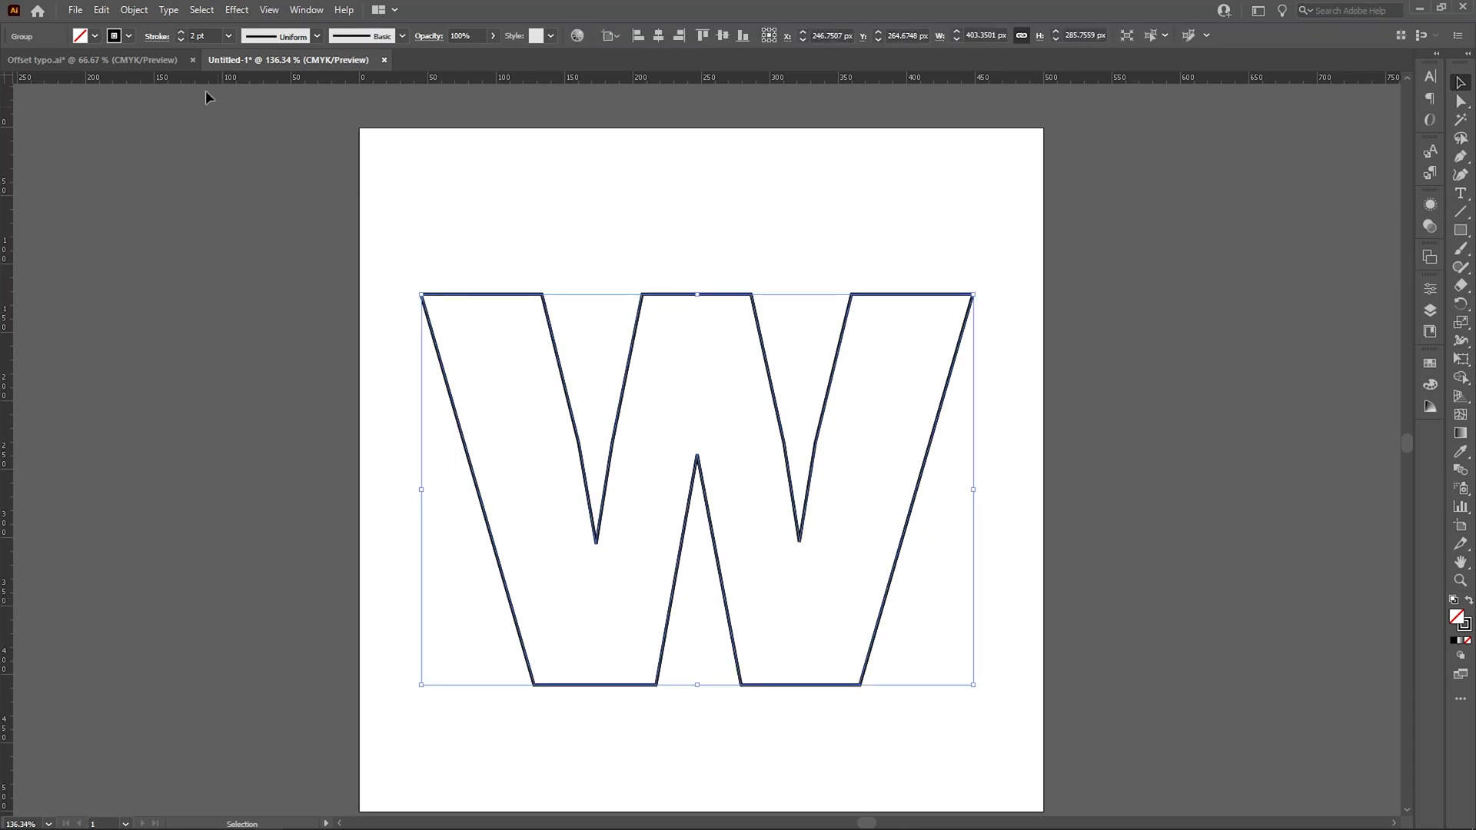
left_click(132, 10)
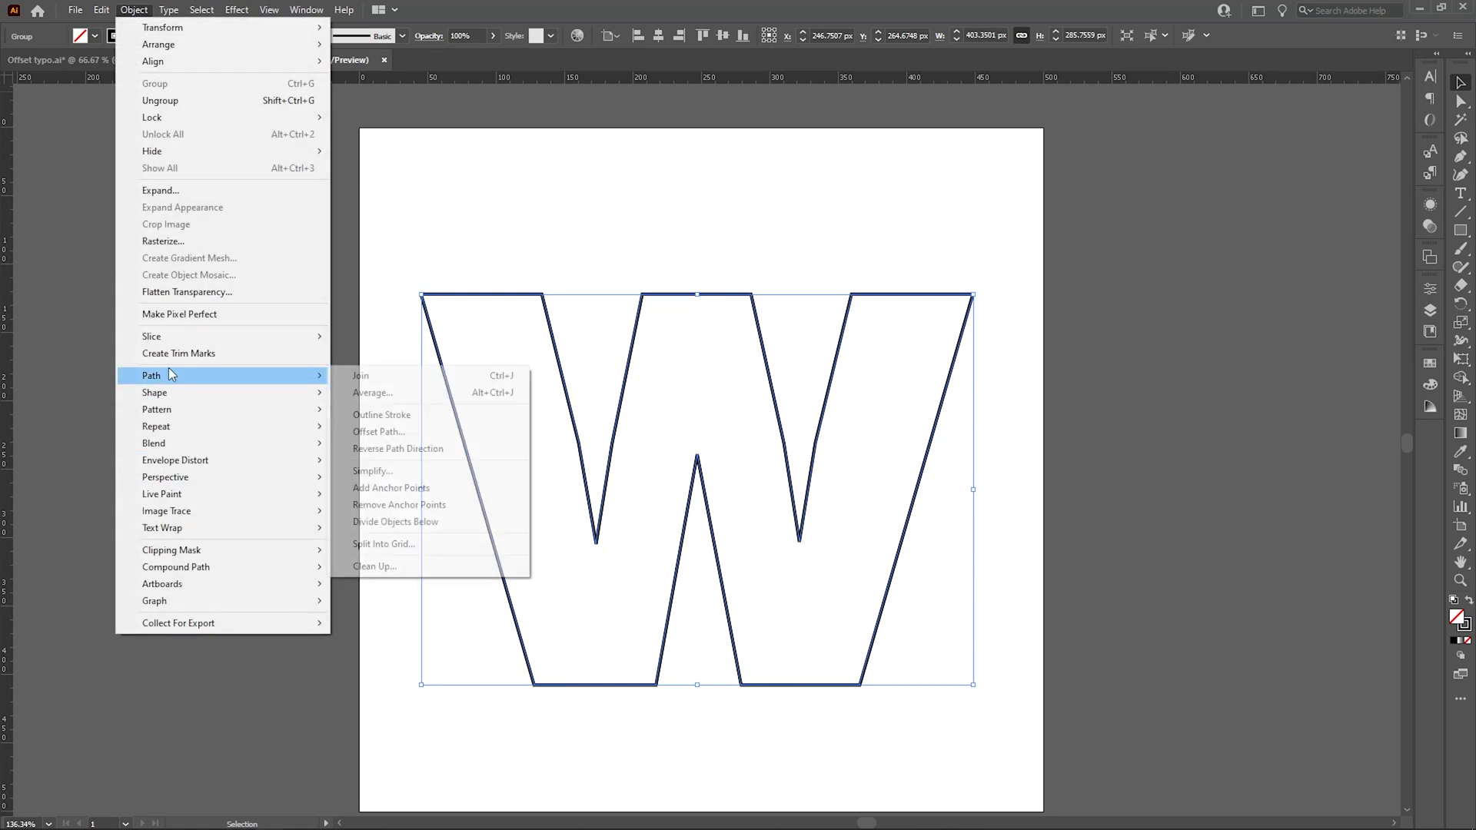
mouse_move(378, 431)
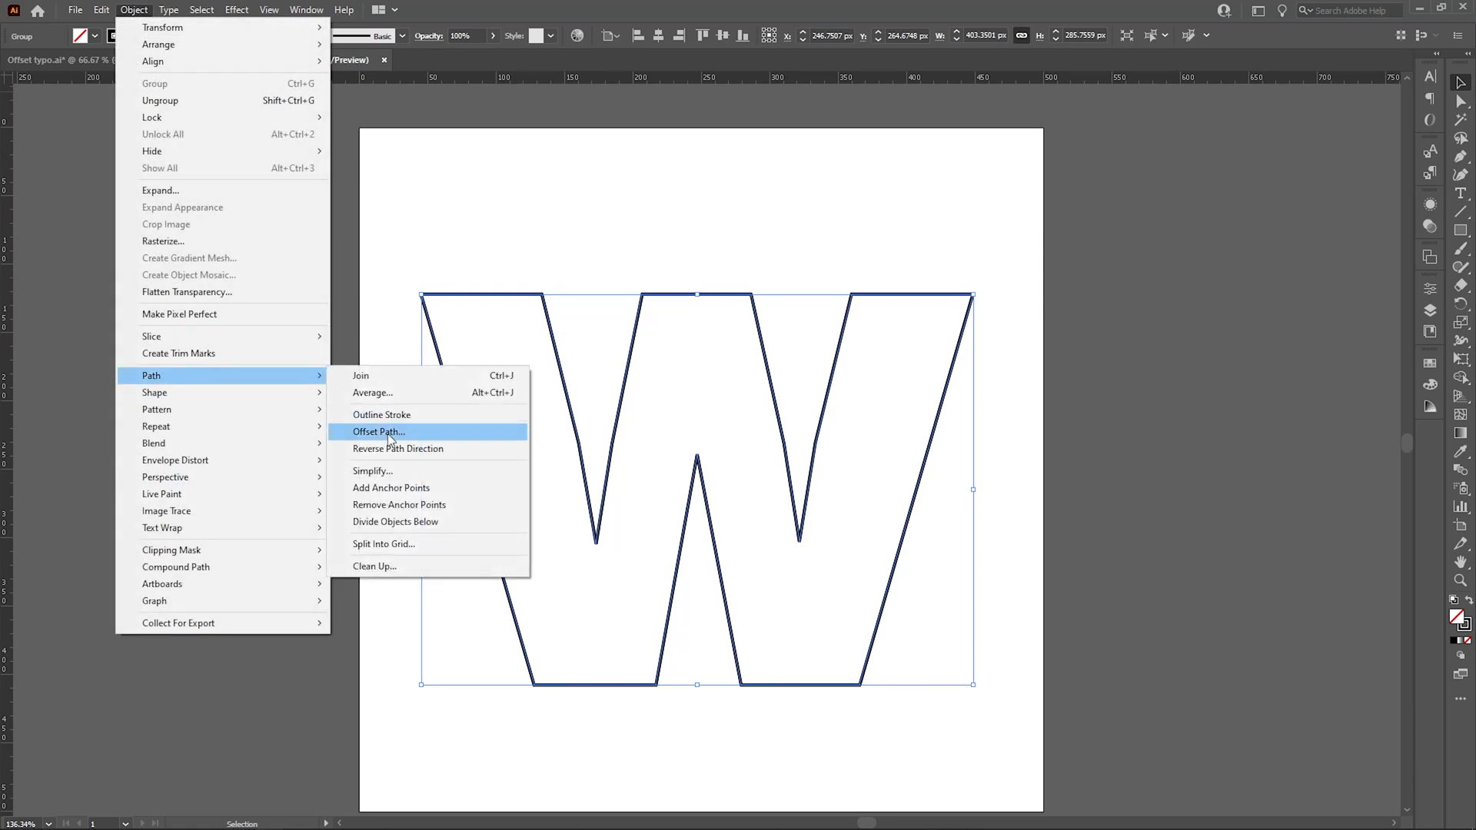
left_click(377, 432)
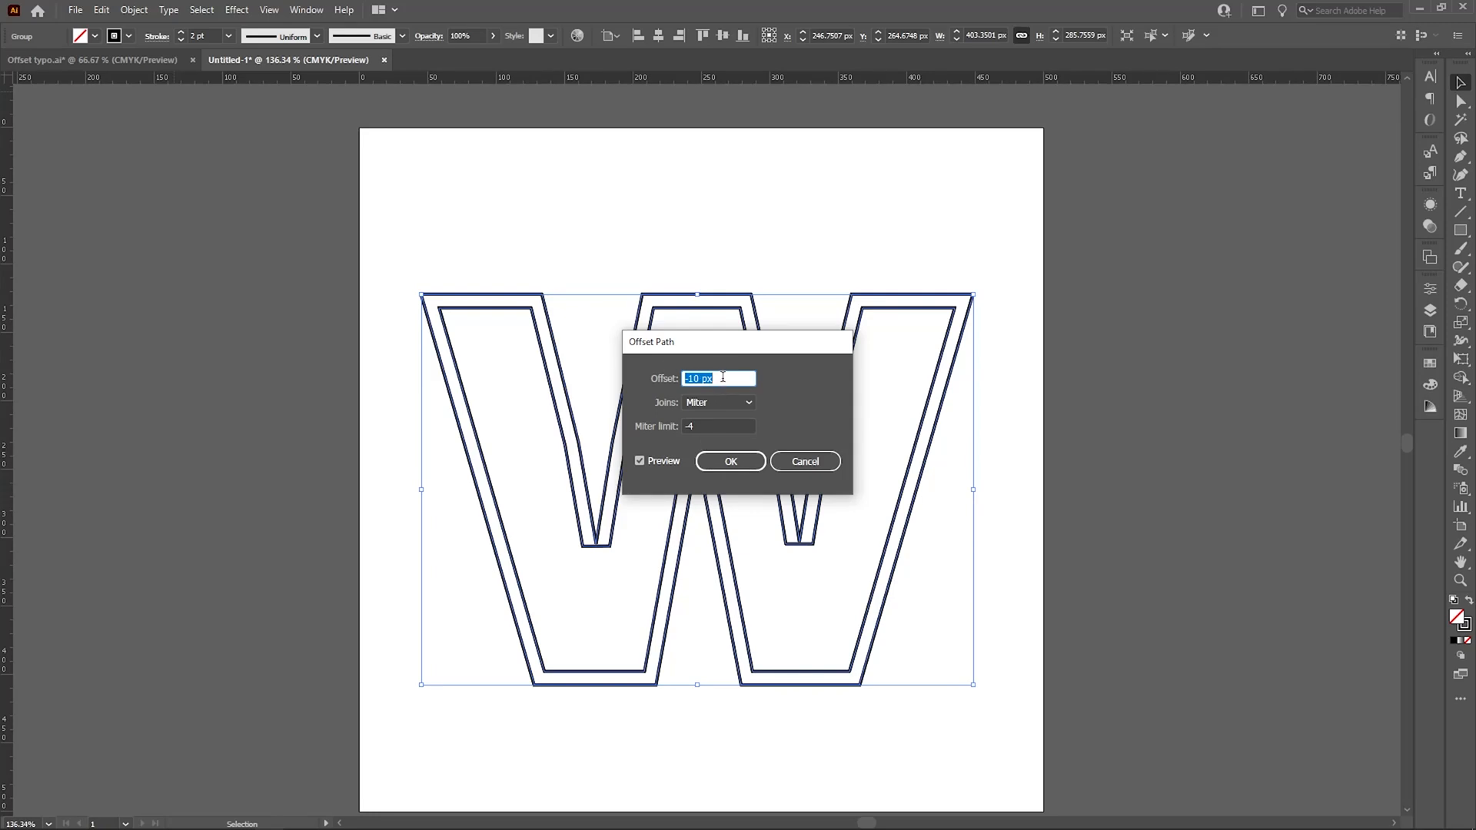
mouse_move(693, 352)
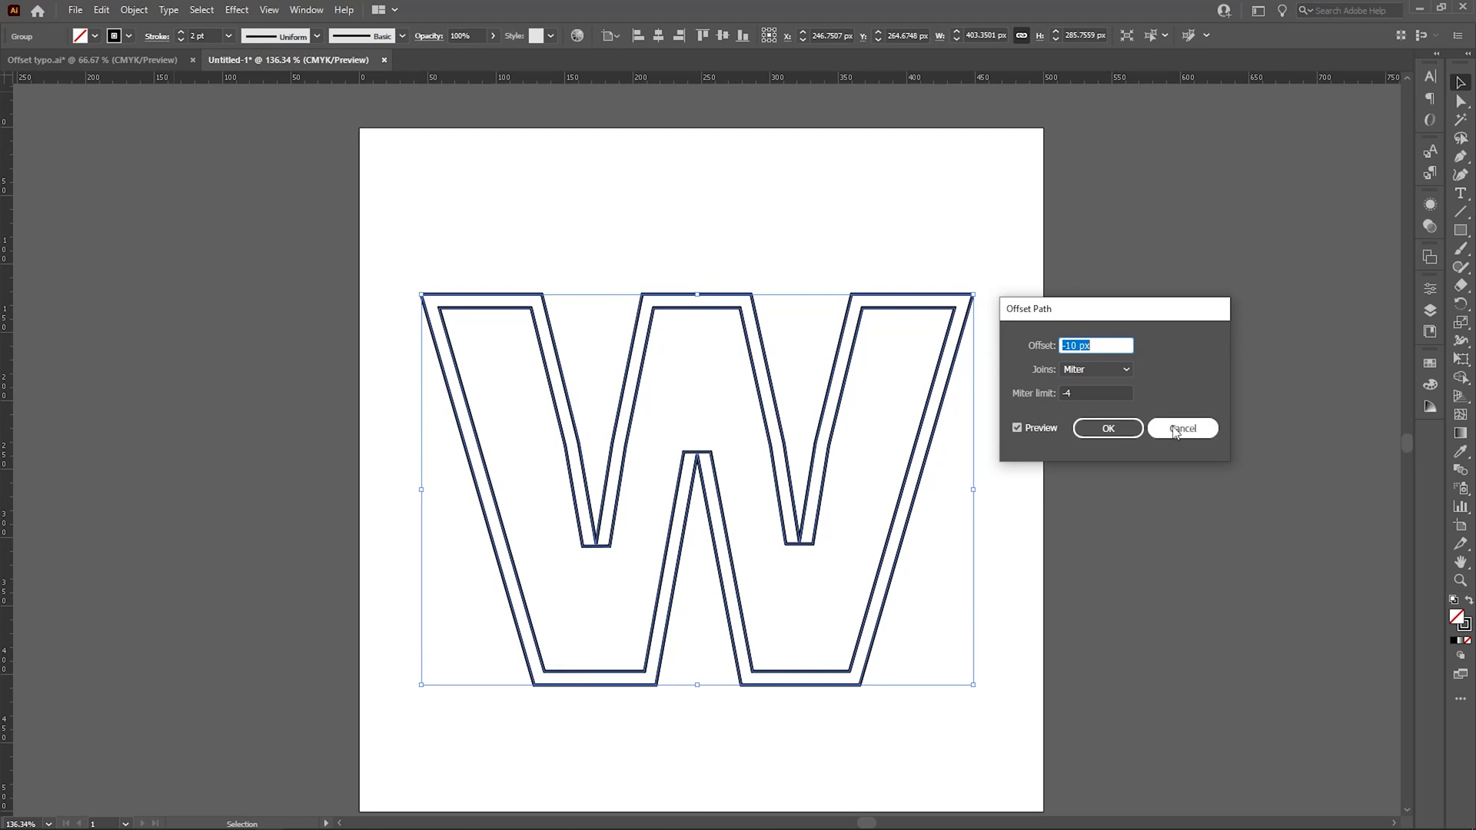
mouse_move(1186, 433)
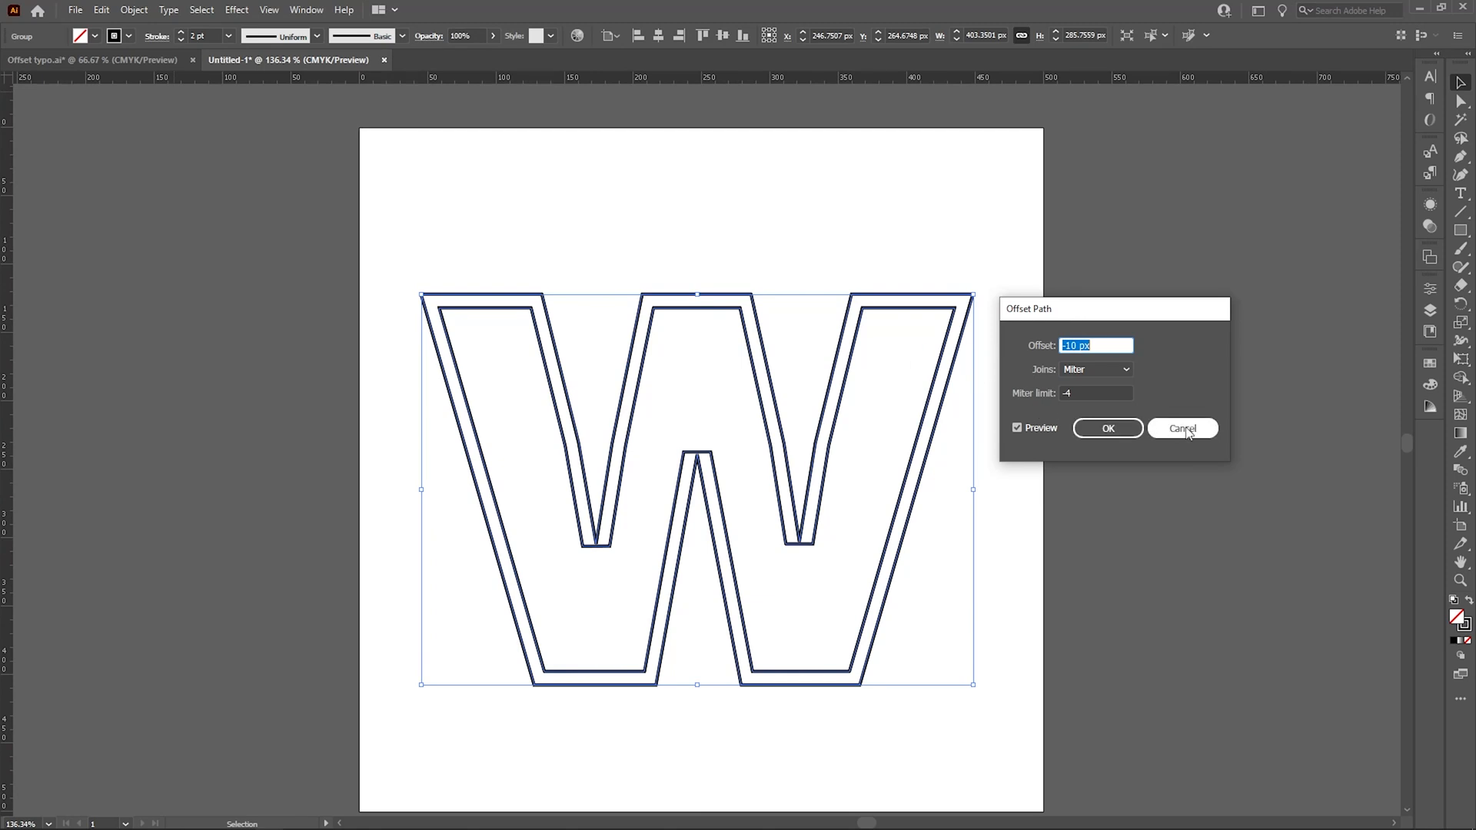
left_click(1182, 428)
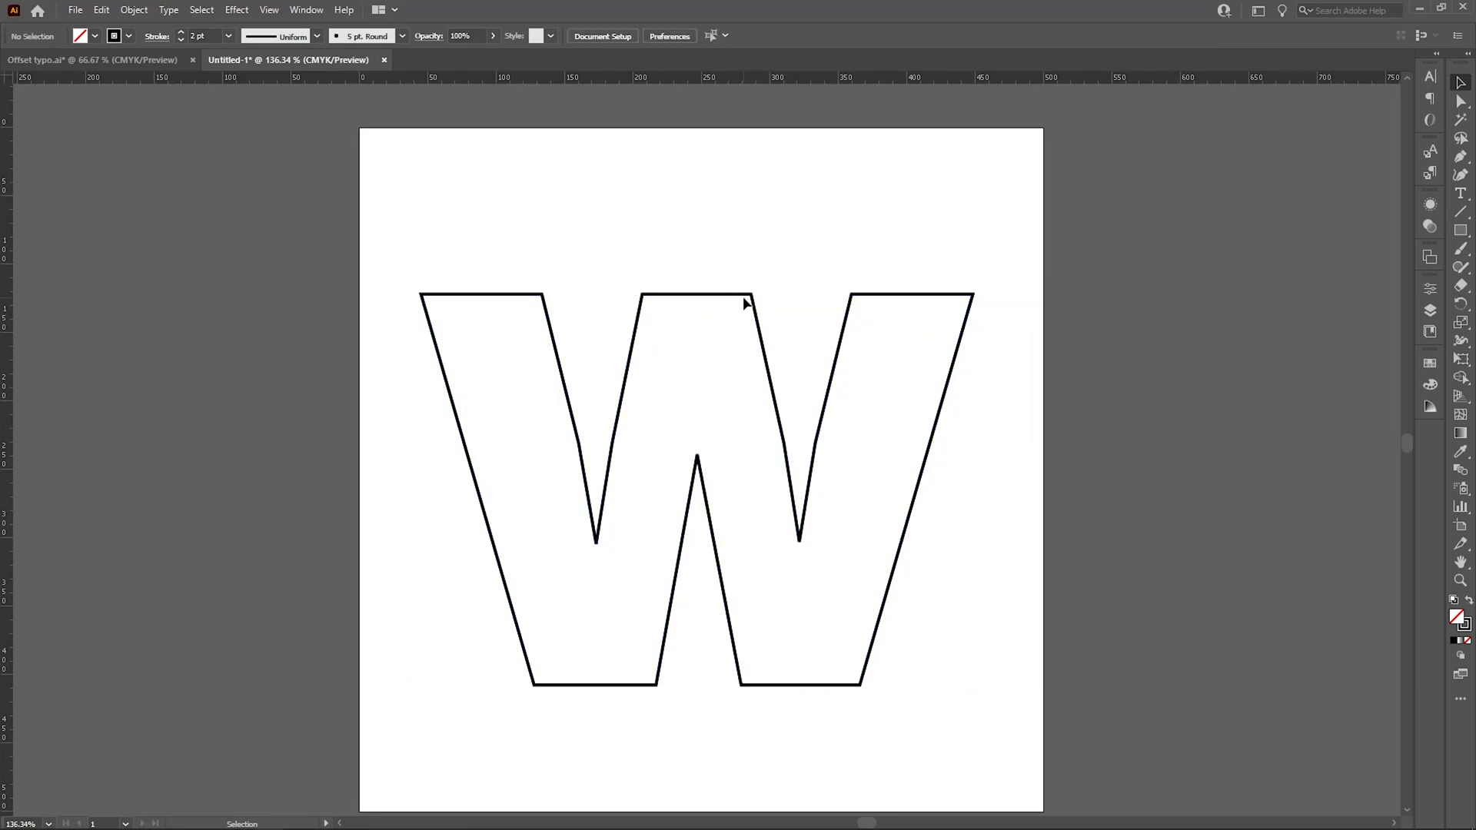
Select the W's anchor points and apply a corner radius to round every corner.
left_click(743, 299)
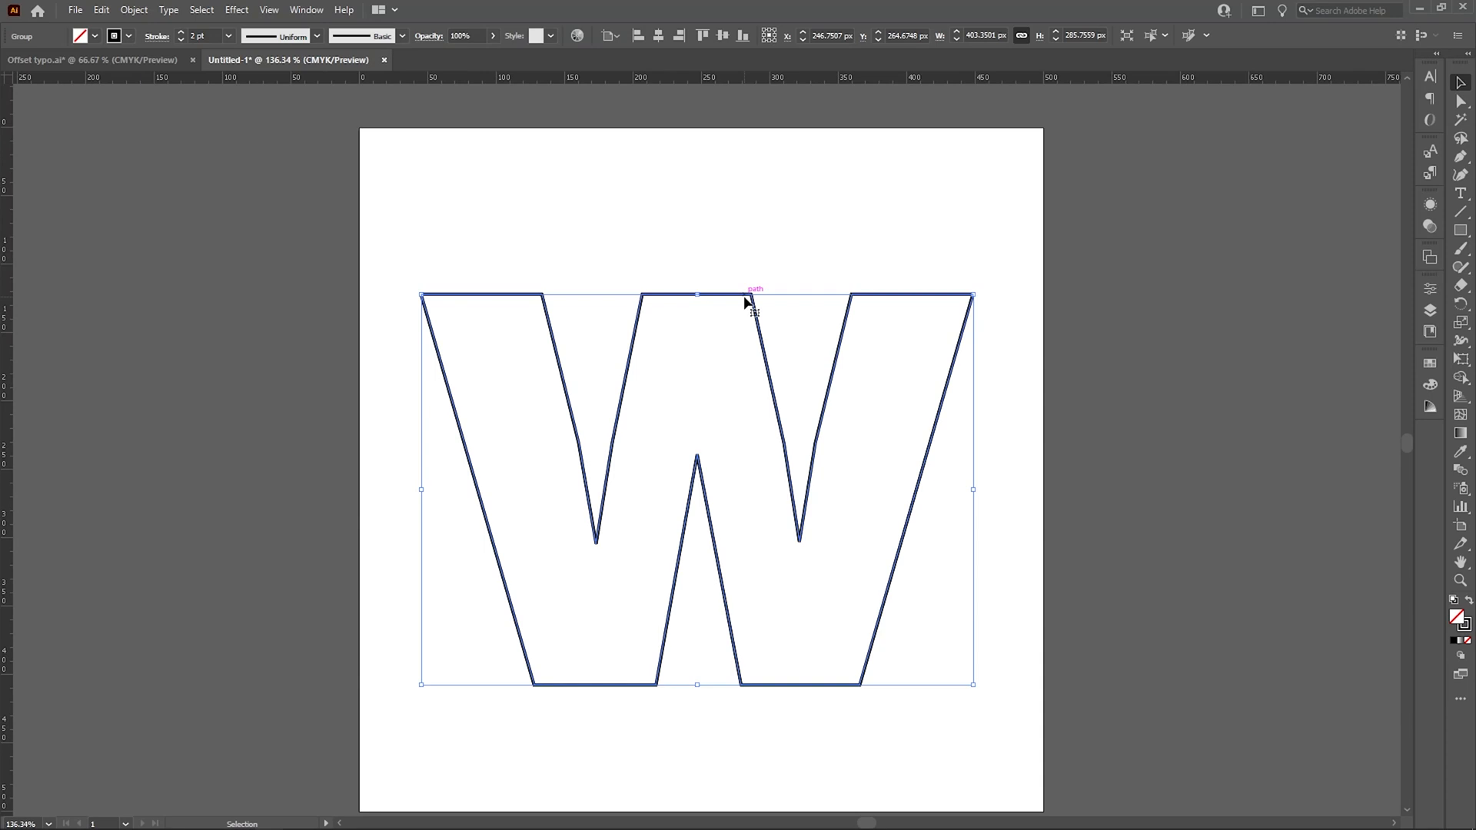
left_click(1463, 83)
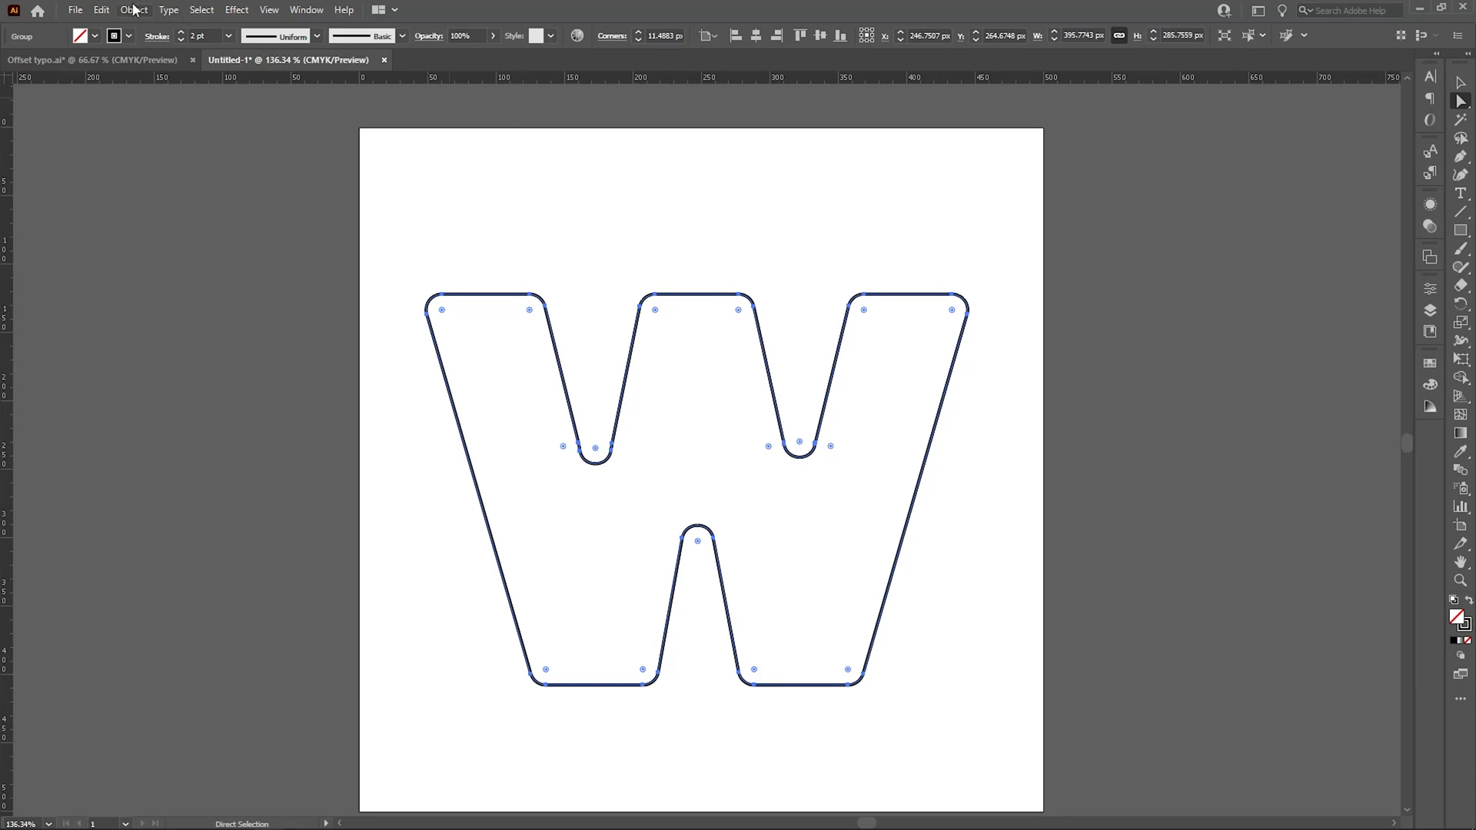
Apply Offset Path with -10 px to the rounded W.
left_click(134, 10)
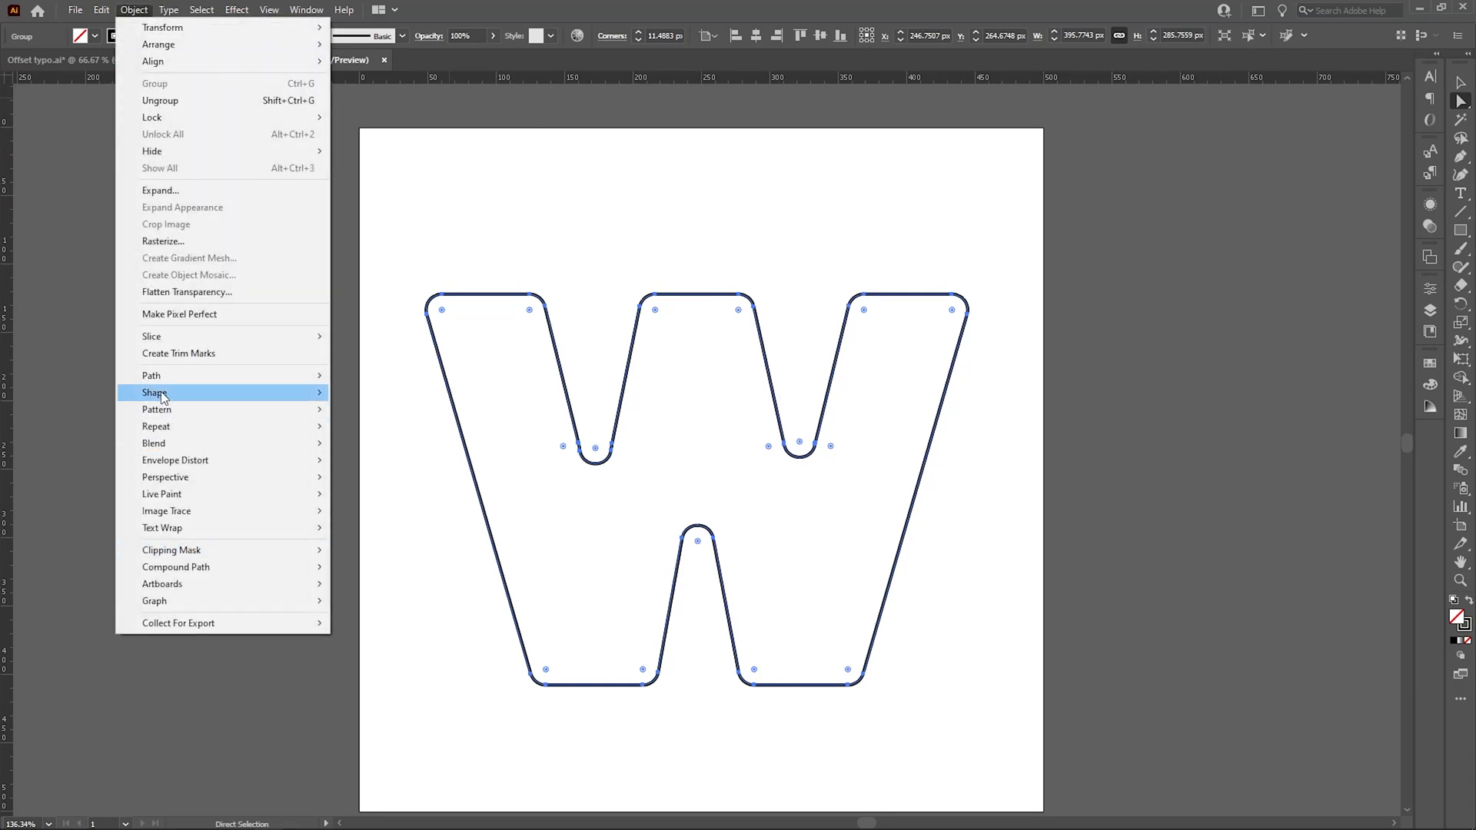
mouse_move(151, 375)
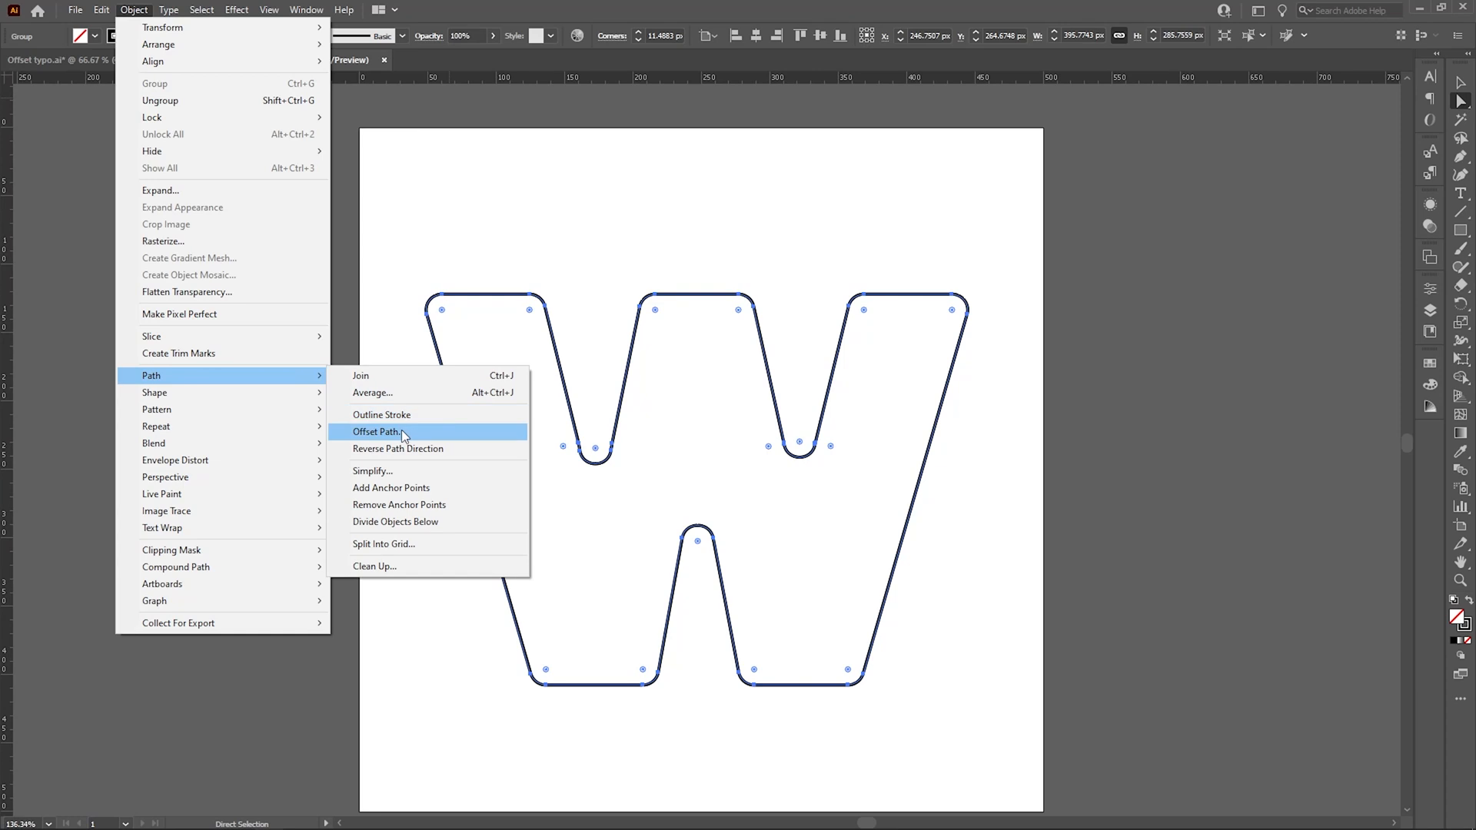
left_click(376, 432)
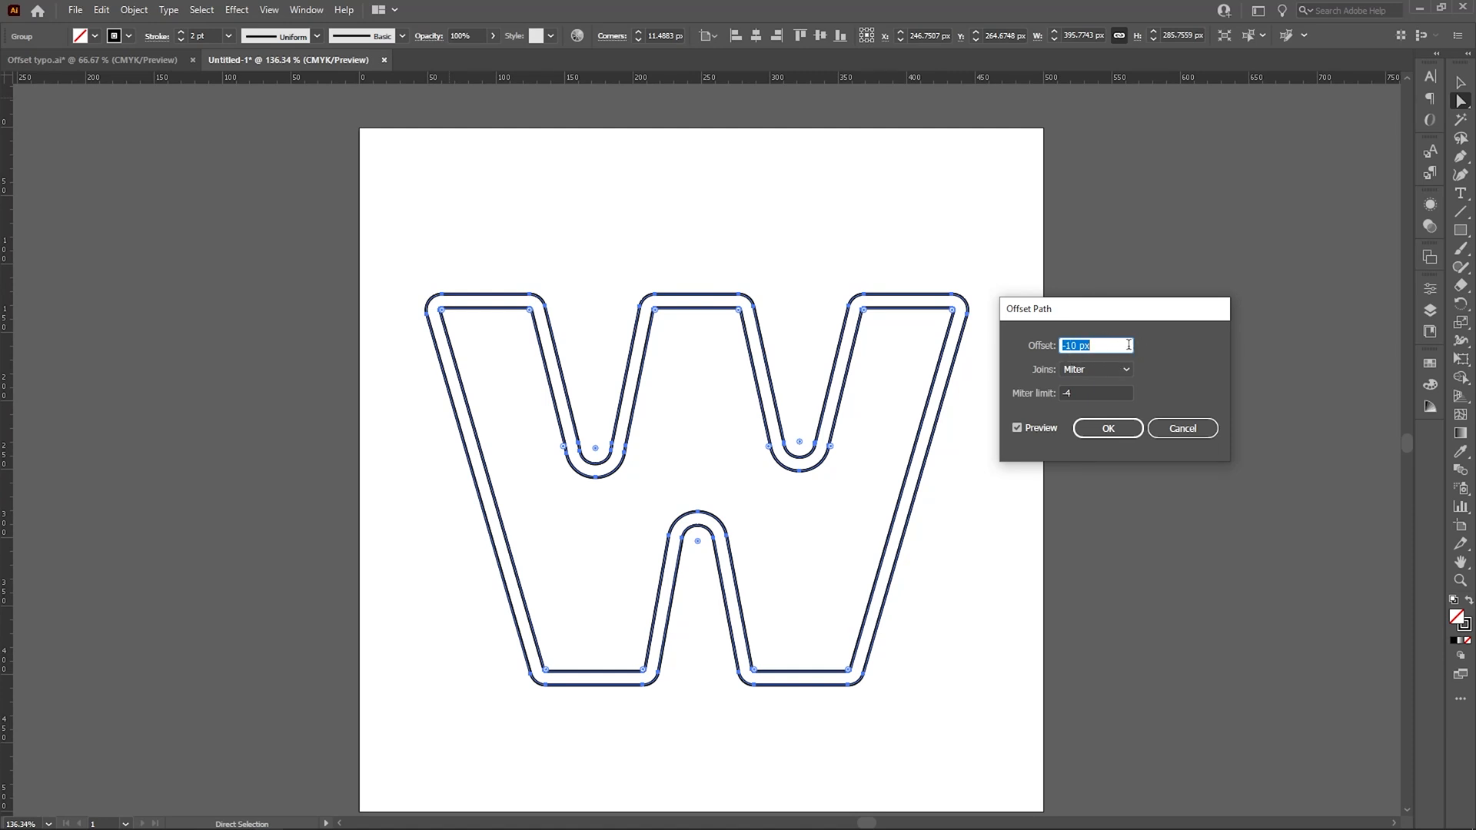
mouse_move(1059, 403)
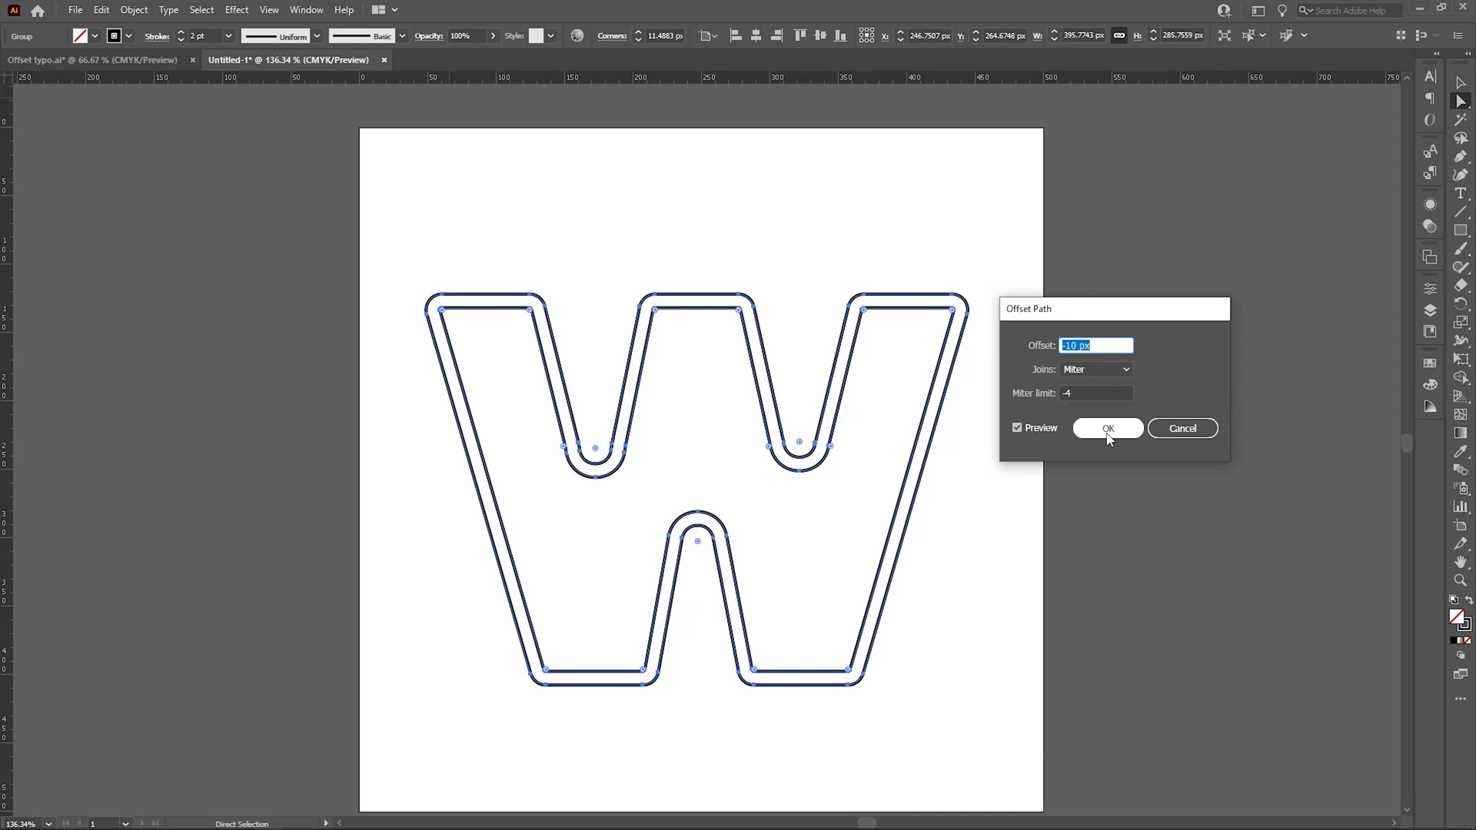
left_click(1106, 428)
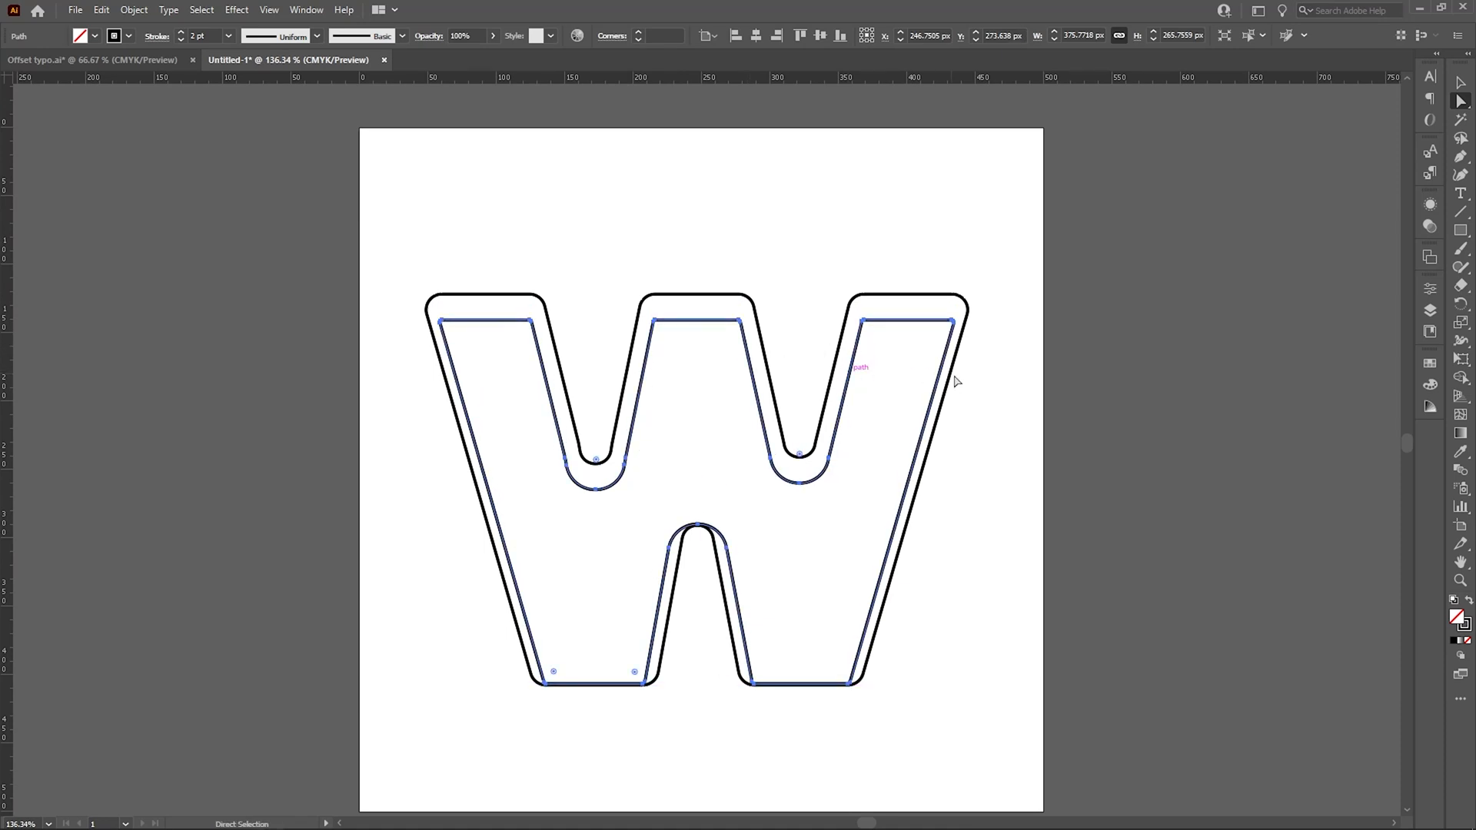
Apply another -10 px Offset Path and select the new innermost W outline.
left_click(100, 9)
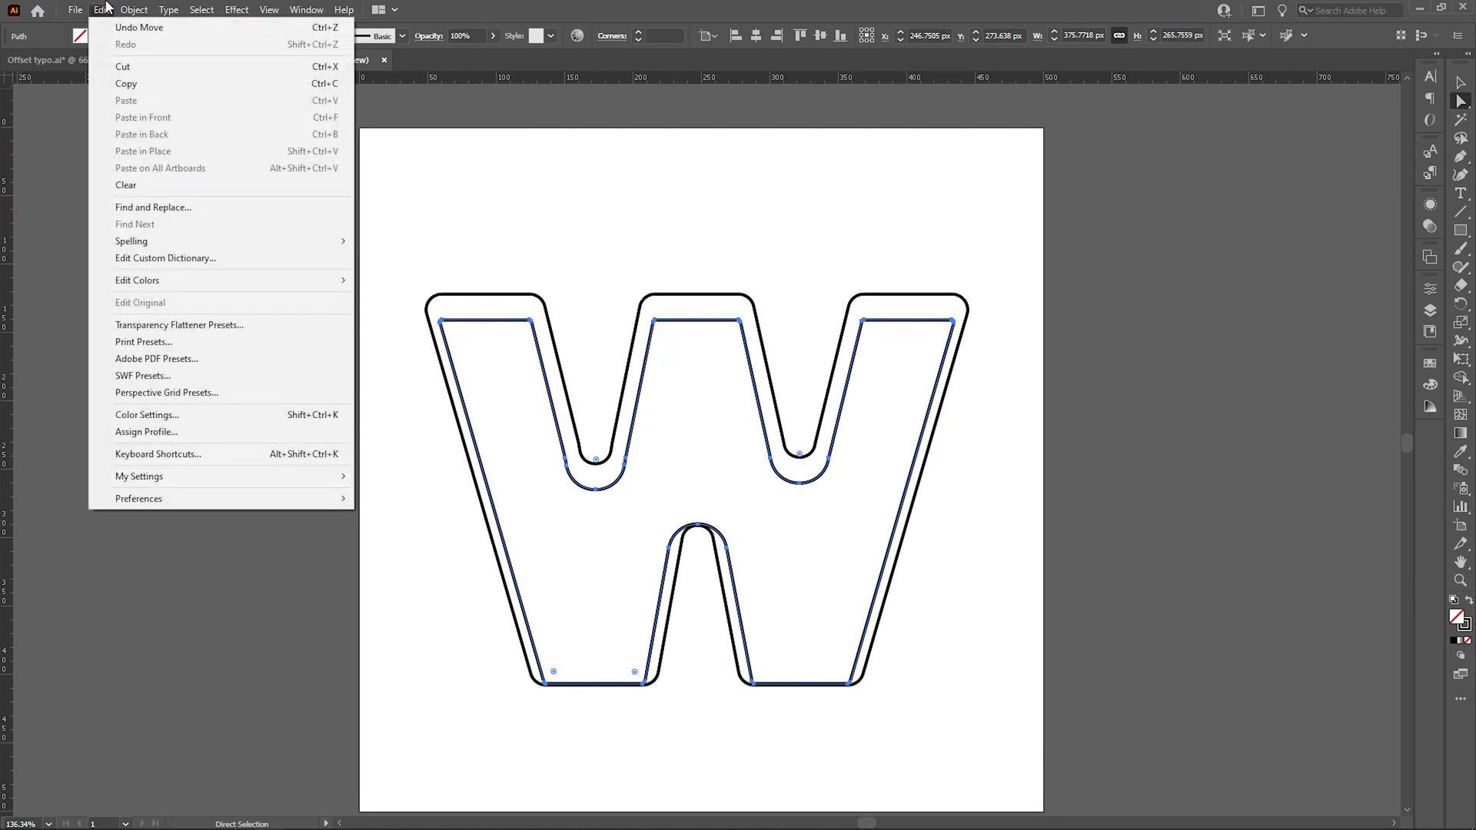
left_click(134, 9)
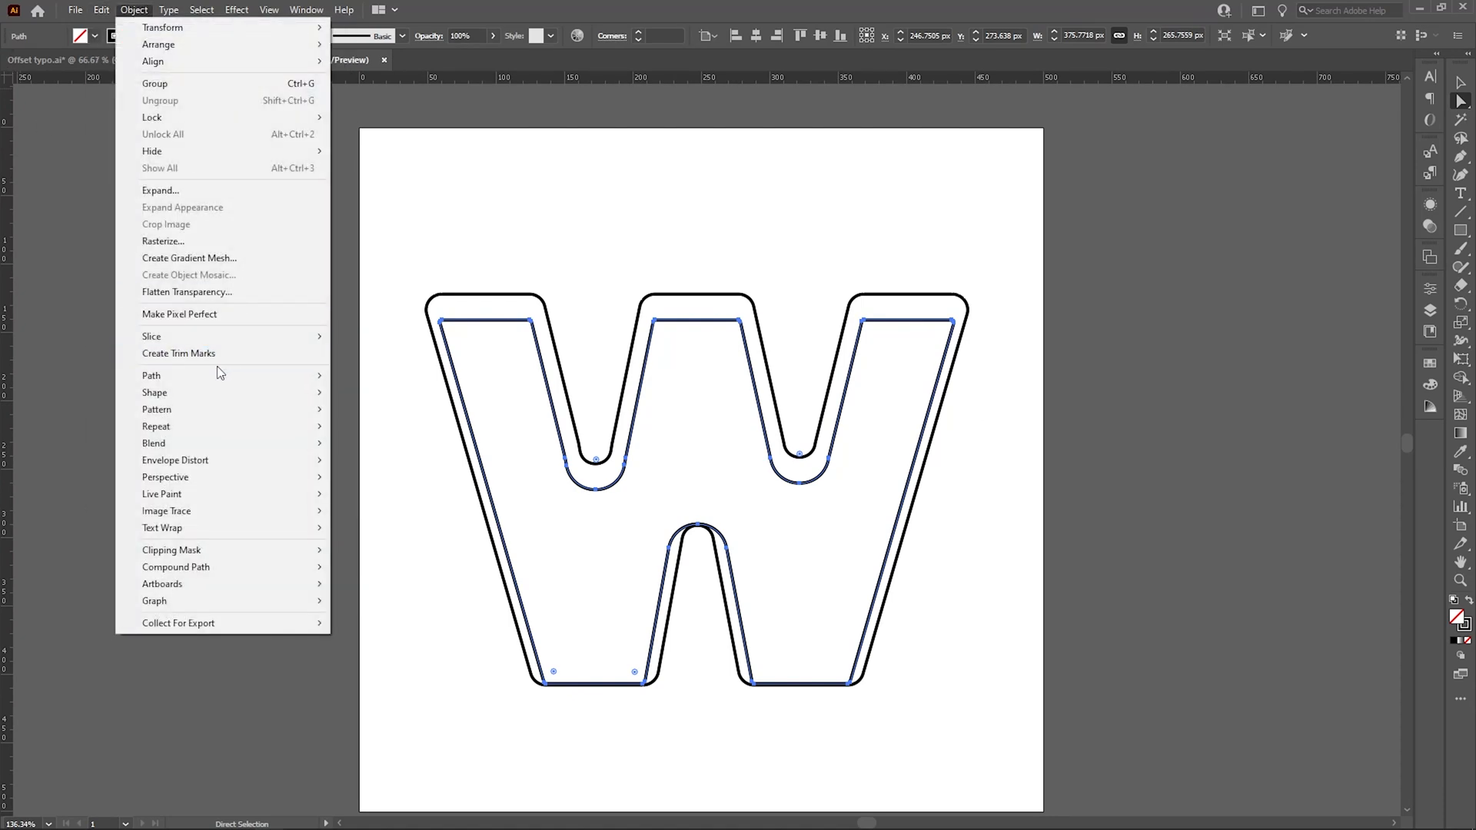
left_click(151, 375)
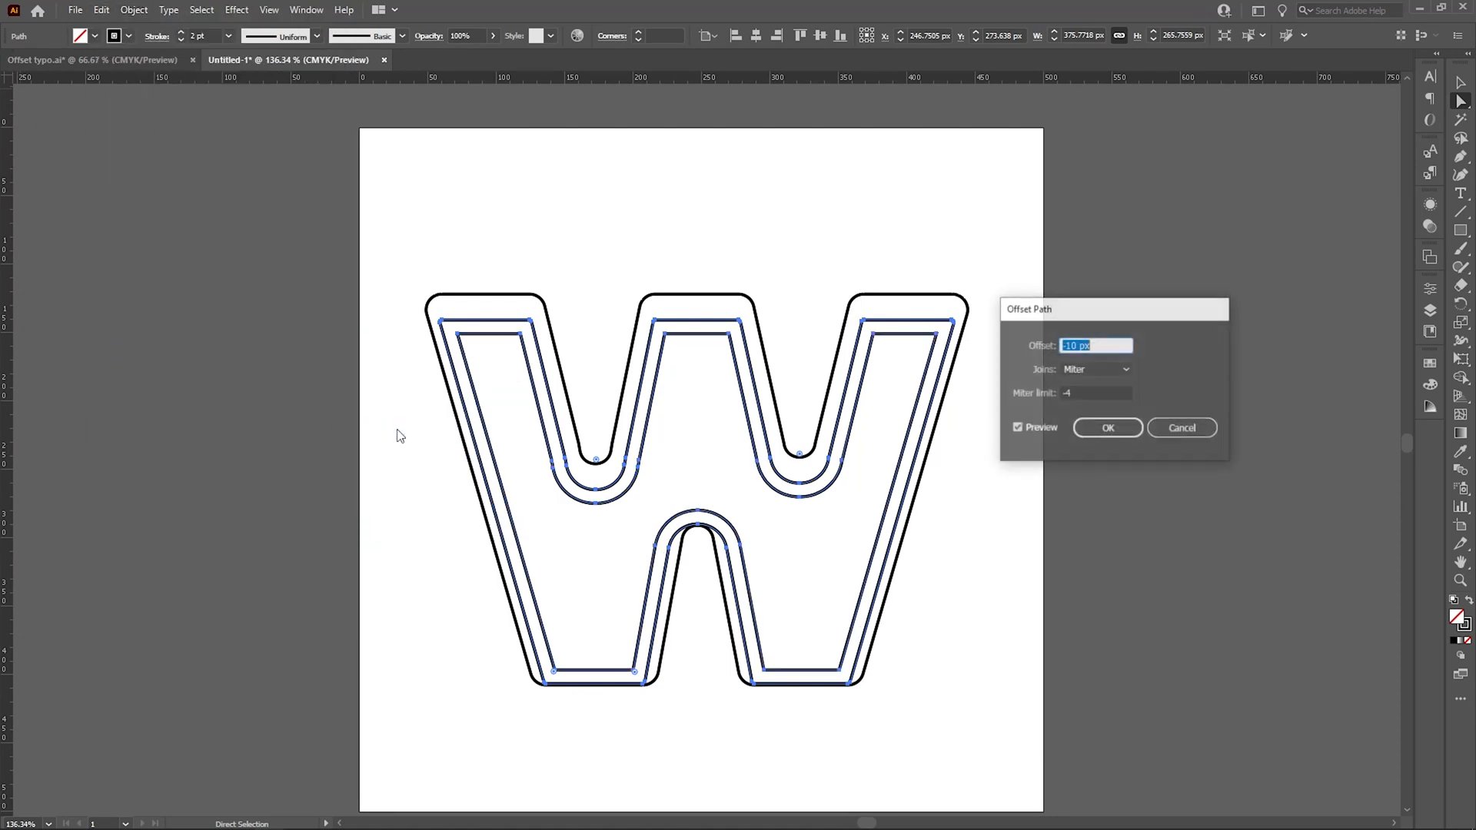
left_click(1107, 427)
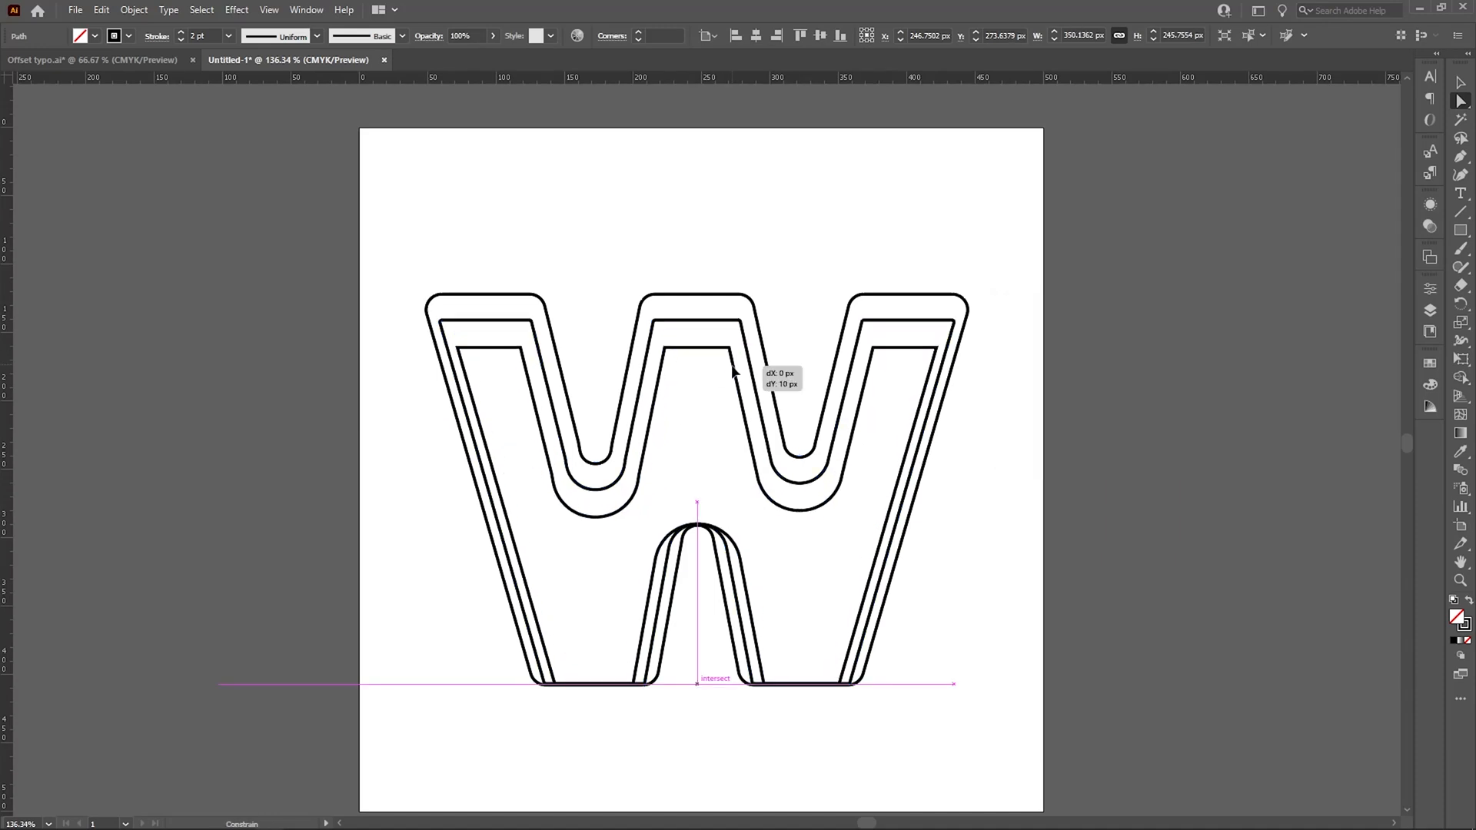
left_click(133, 10)
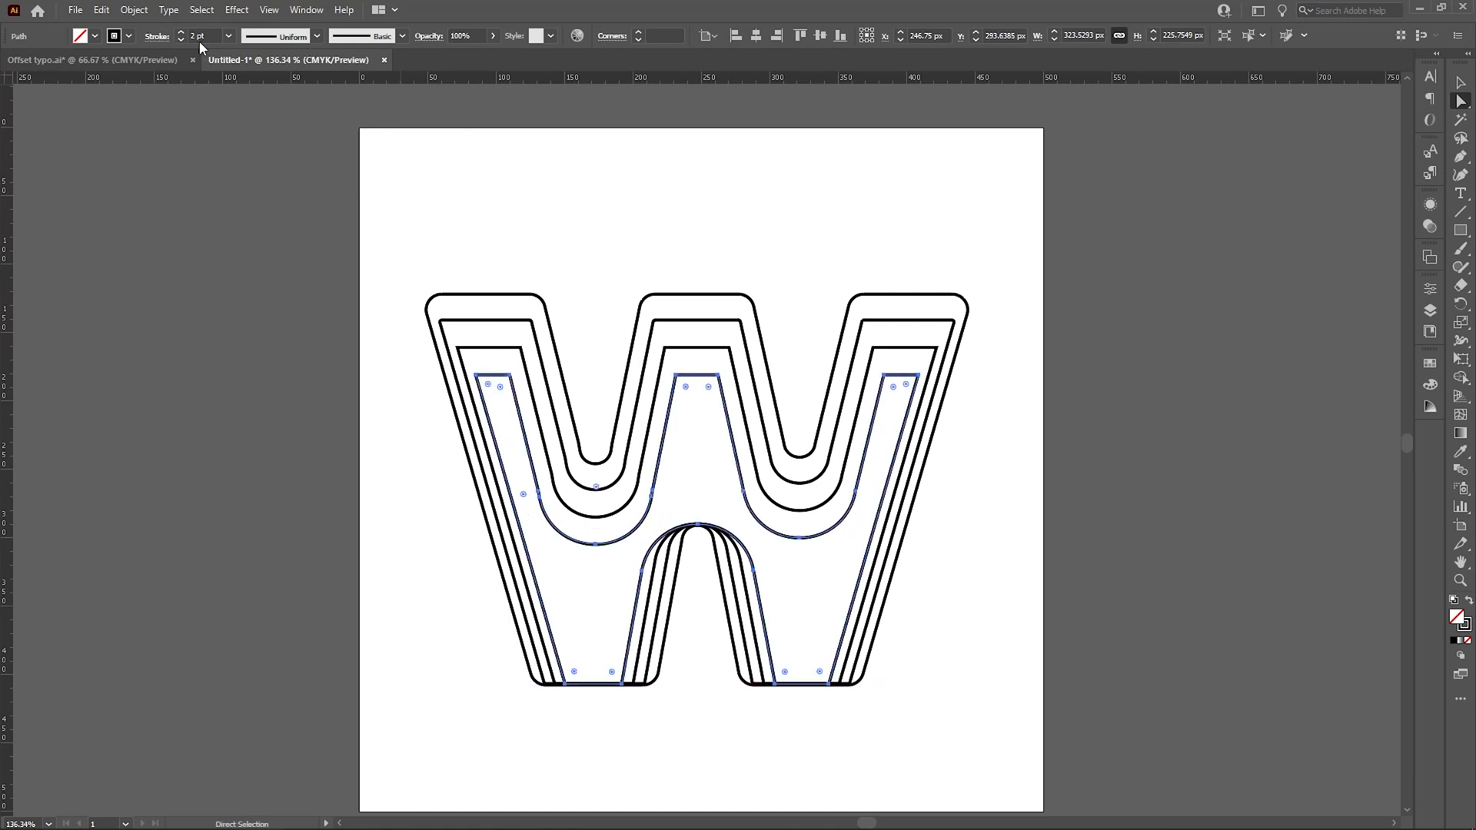
Offset the innermost W outline by -10 px once more.
left_click(133, 9)
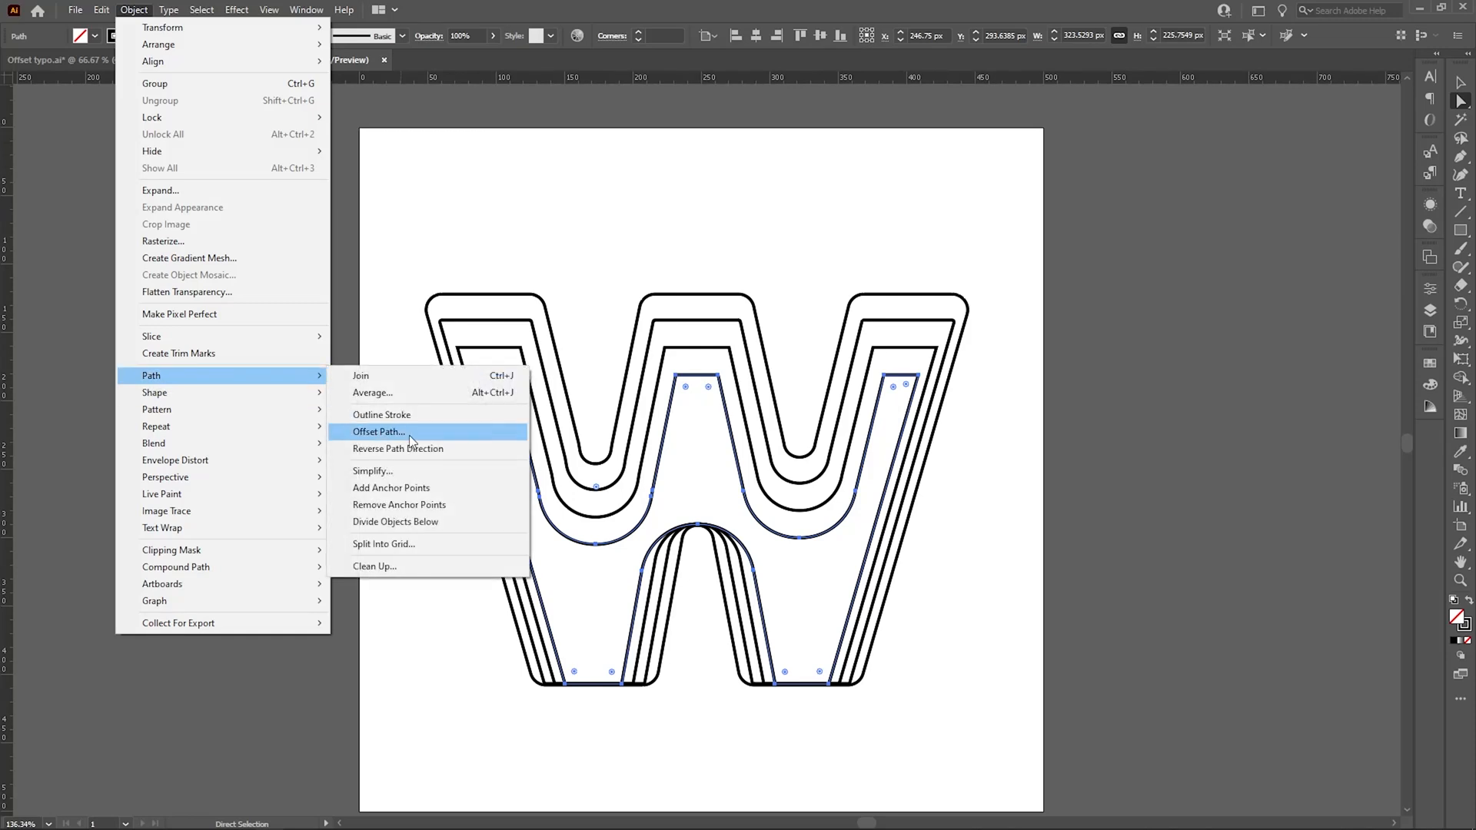
left_click(378, 432)
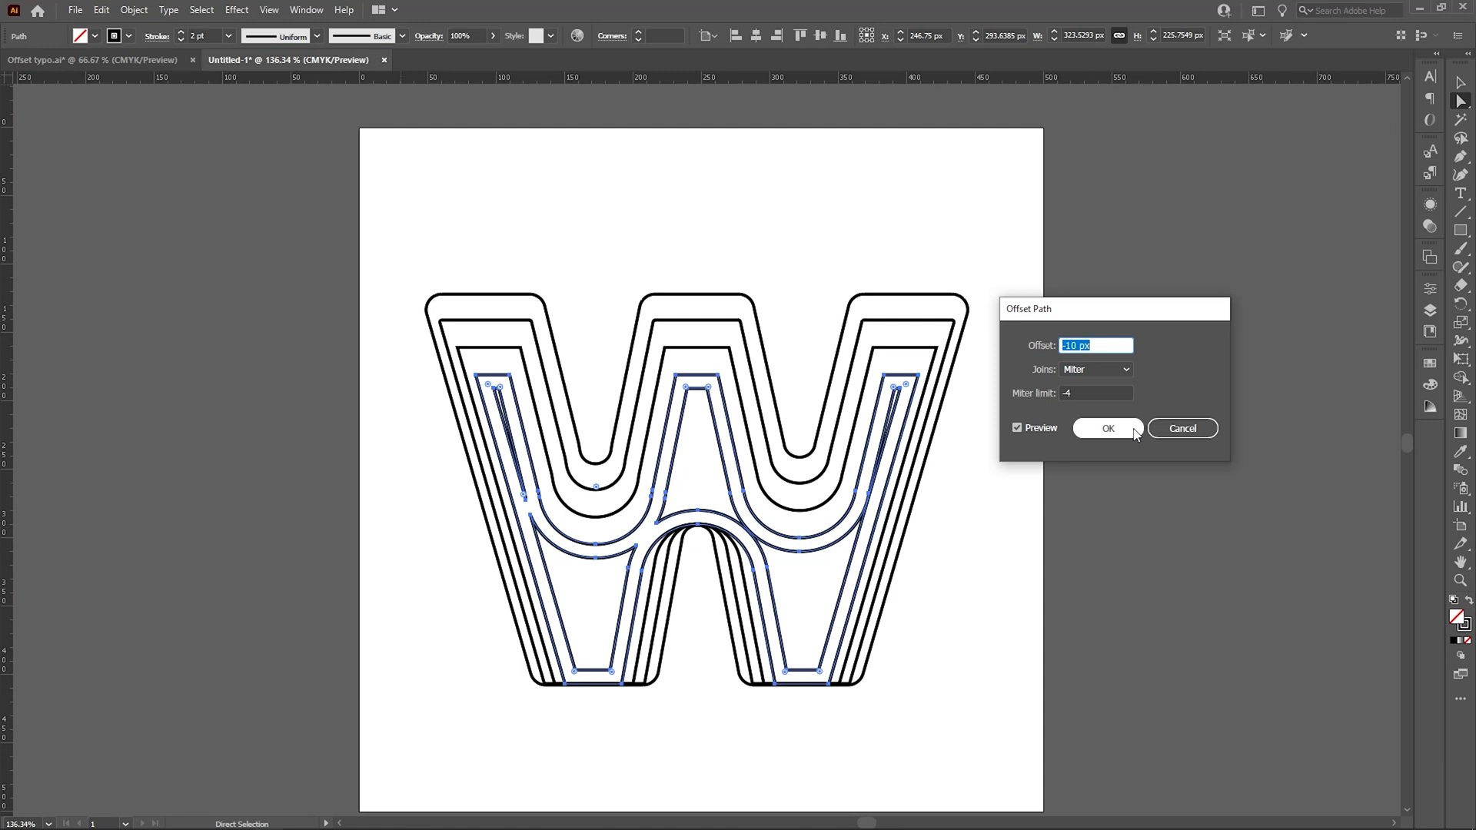
left_click(1106, 429)
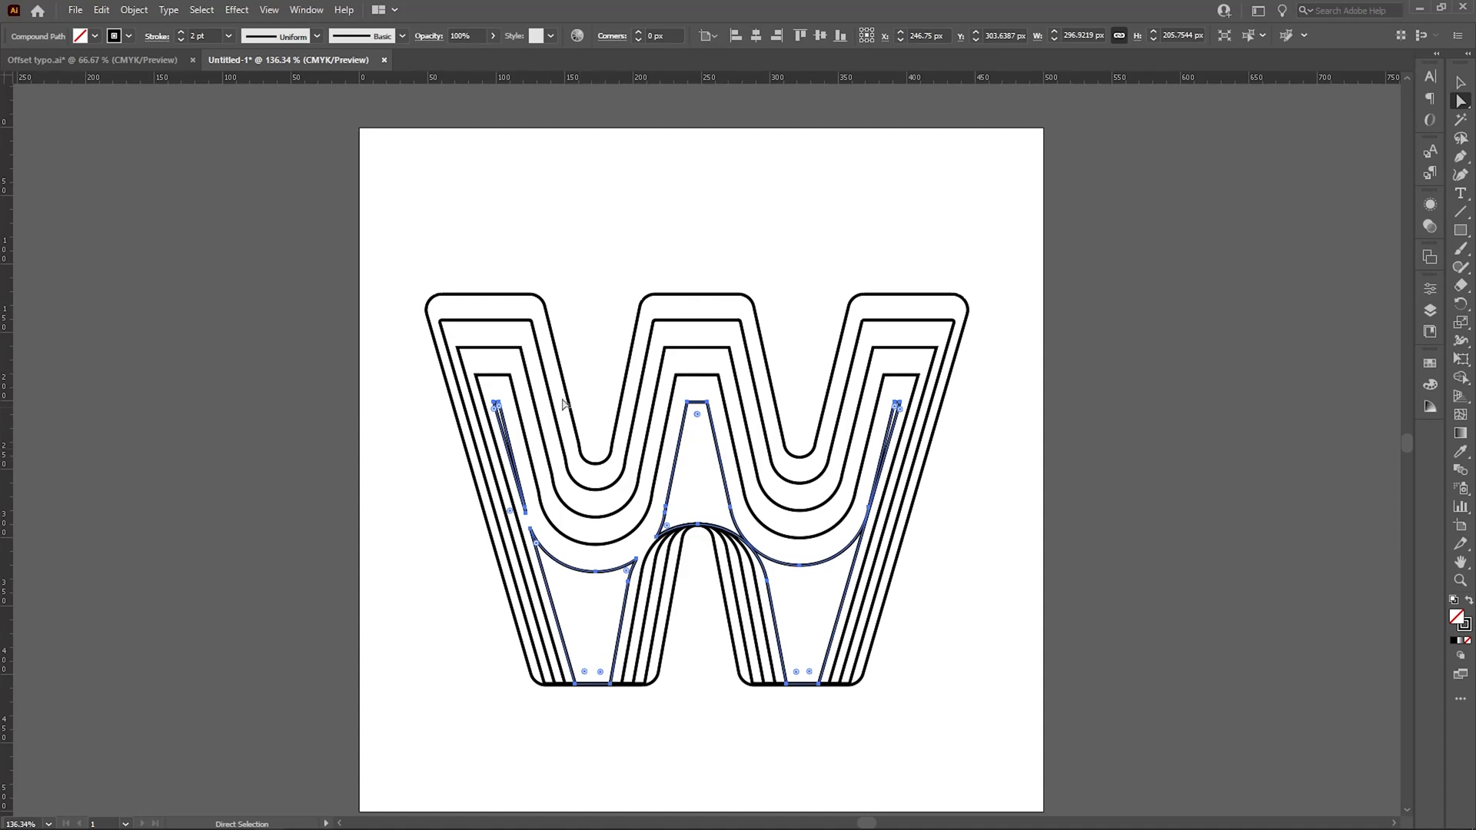
Apply a final -10 px Offset Path and select the resulting small inner pieces.
left_click(134, 9)
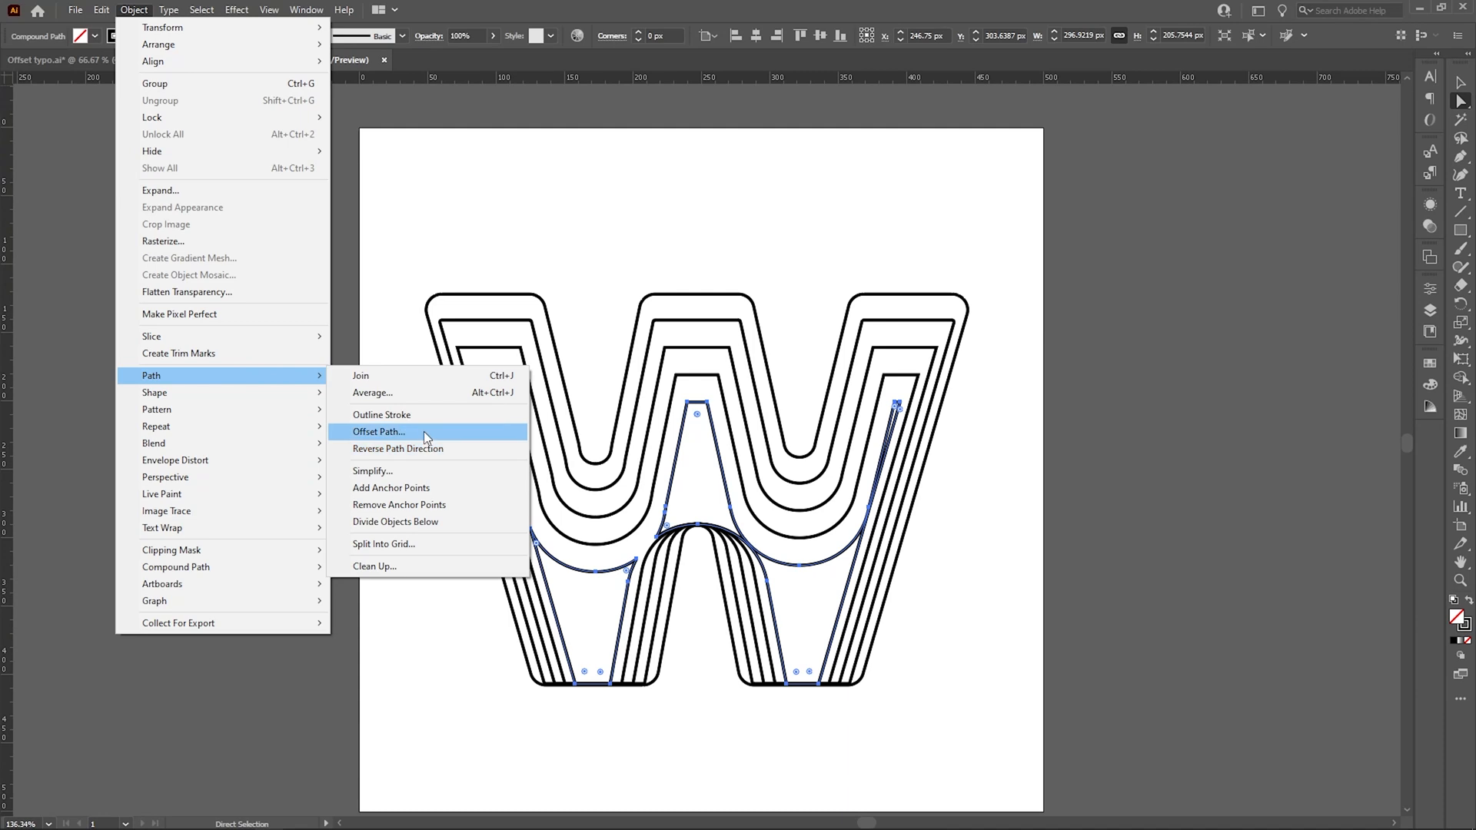
left_click(378, 432)
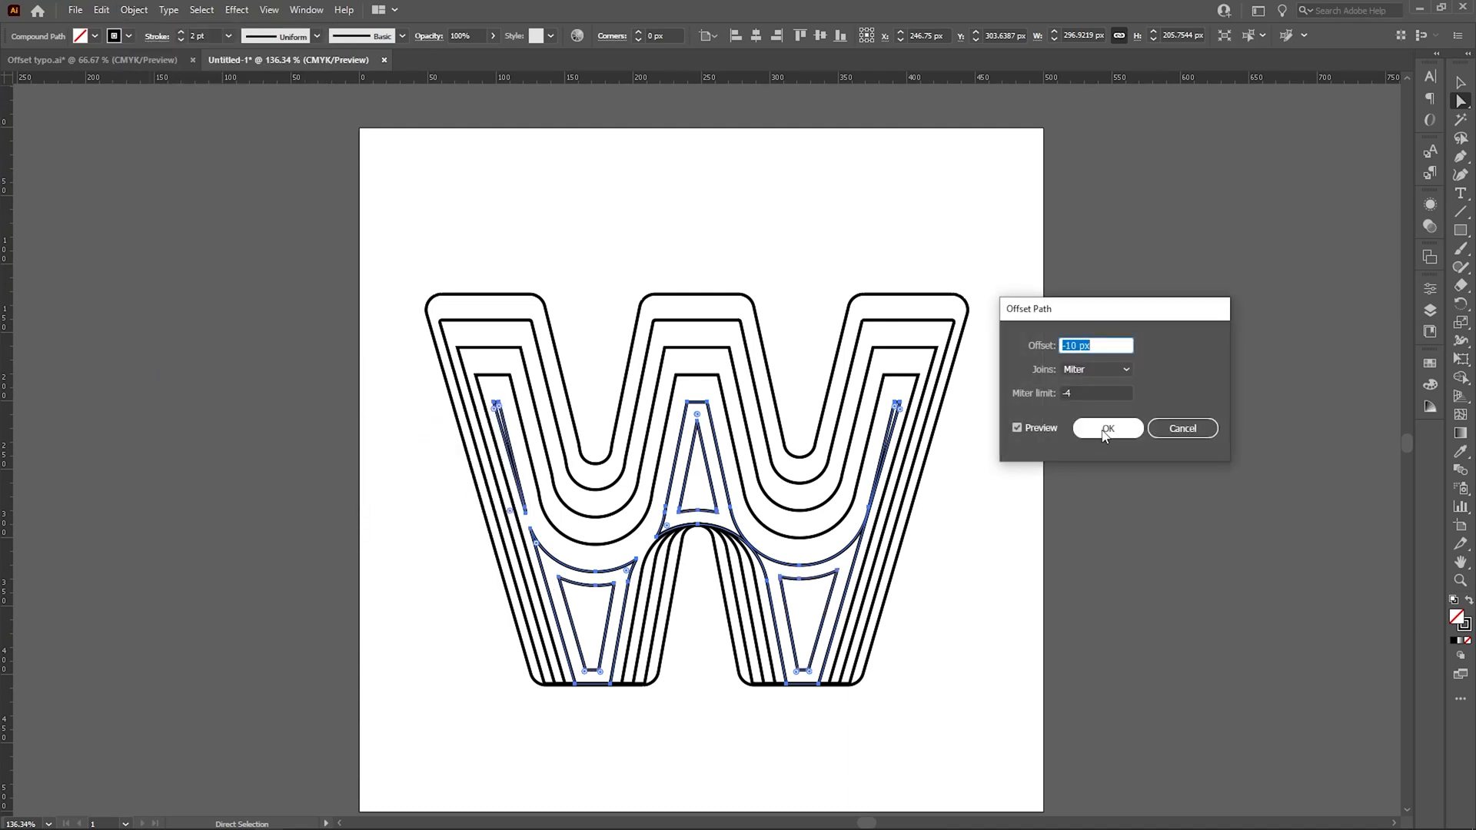
left_click(1107, 428)
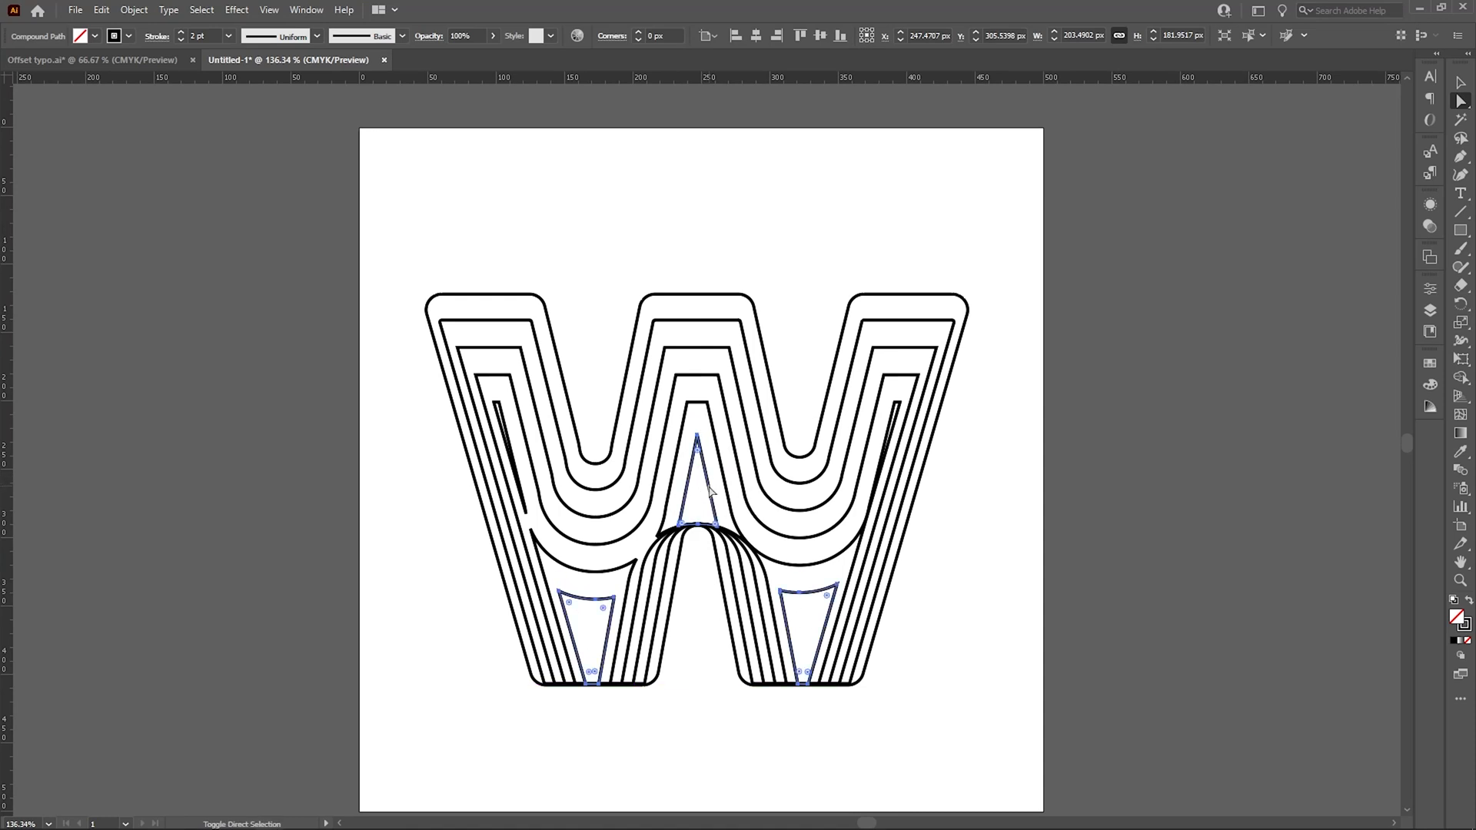
left_click(1098, 527)
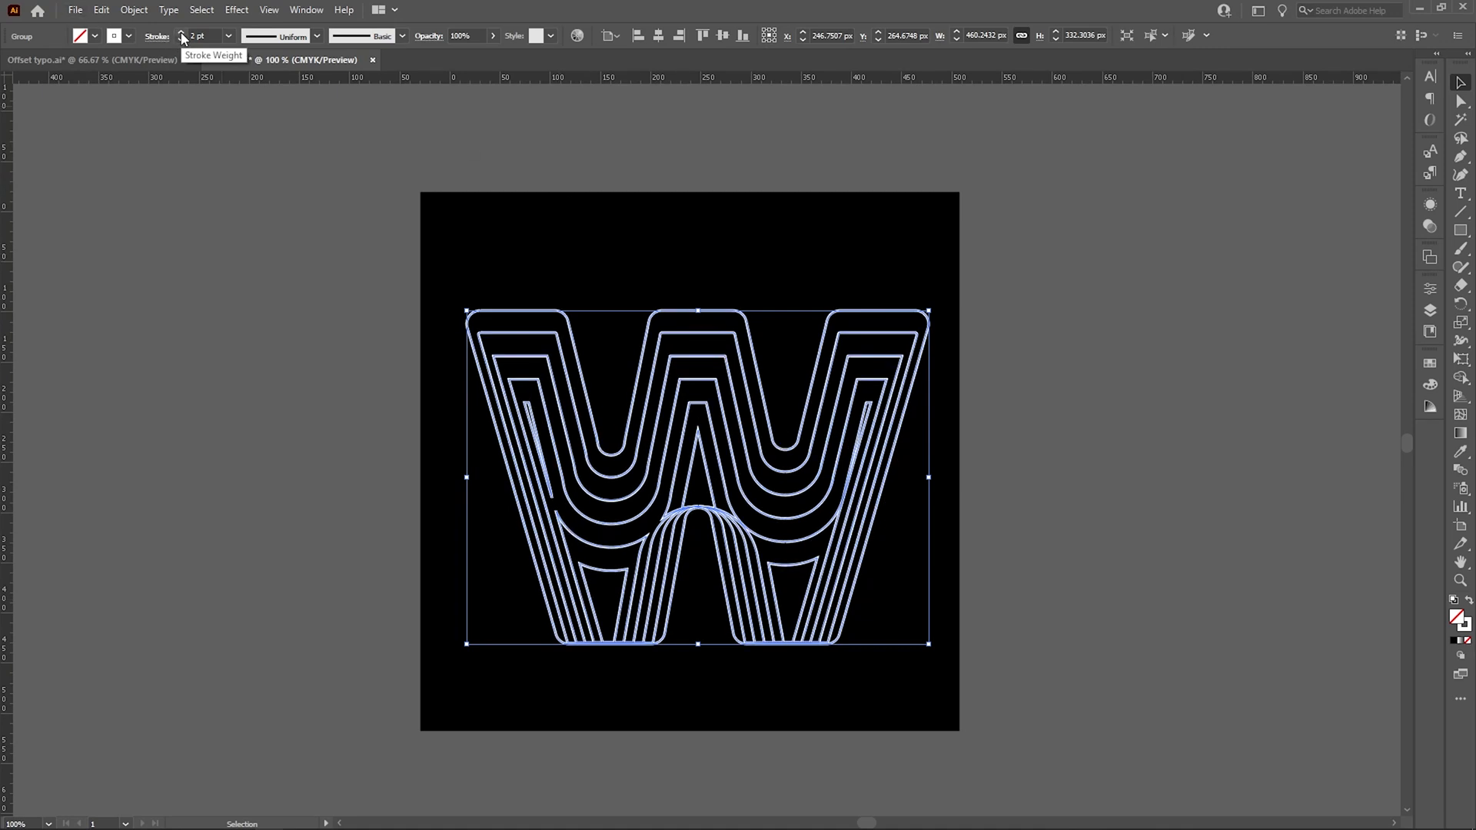
Click empty canvas to deselect the white-stroked W on the black artboard.
left_click(1011, 272)
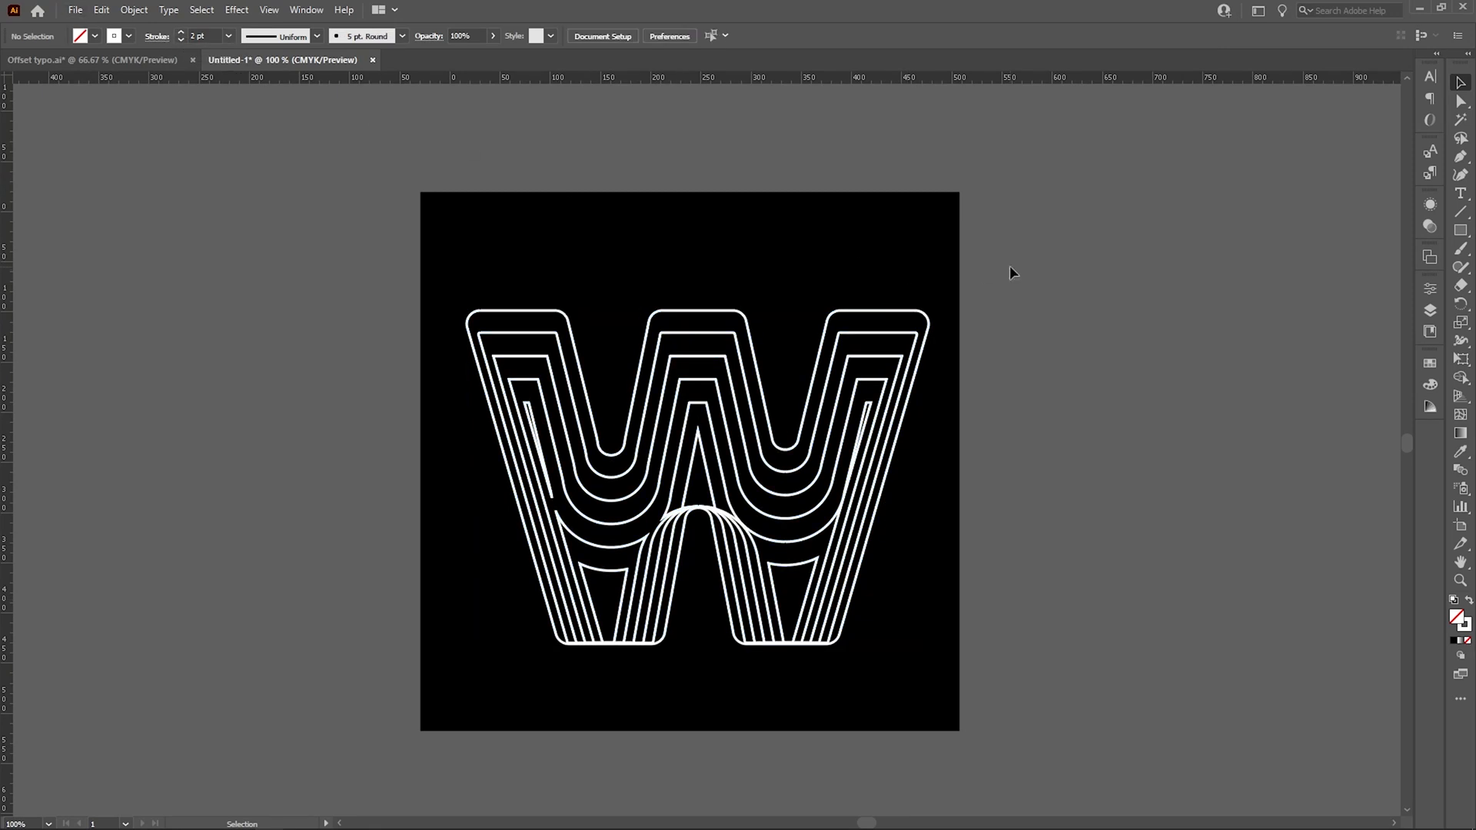
mouse_move(571, 390)
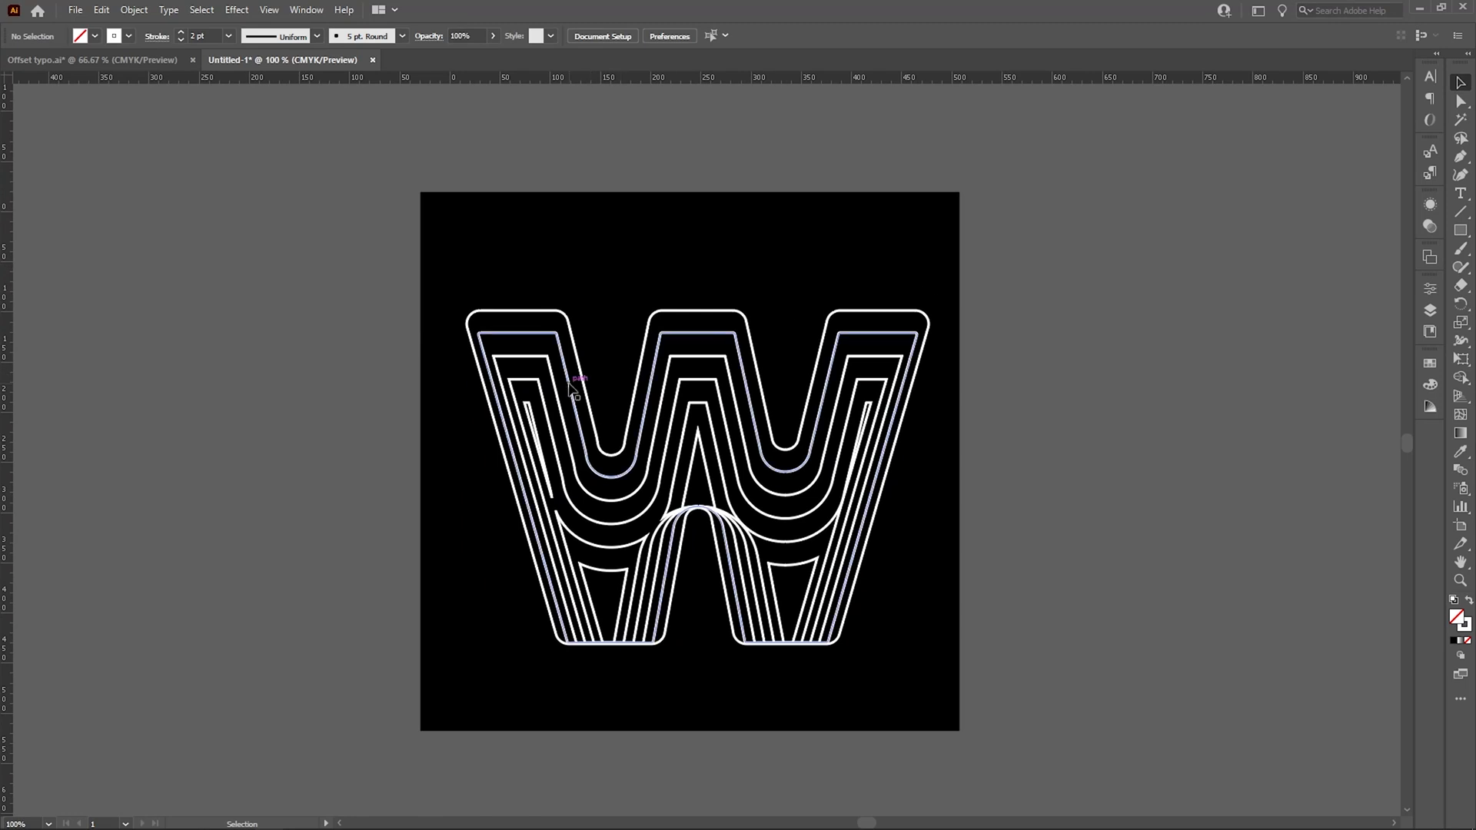